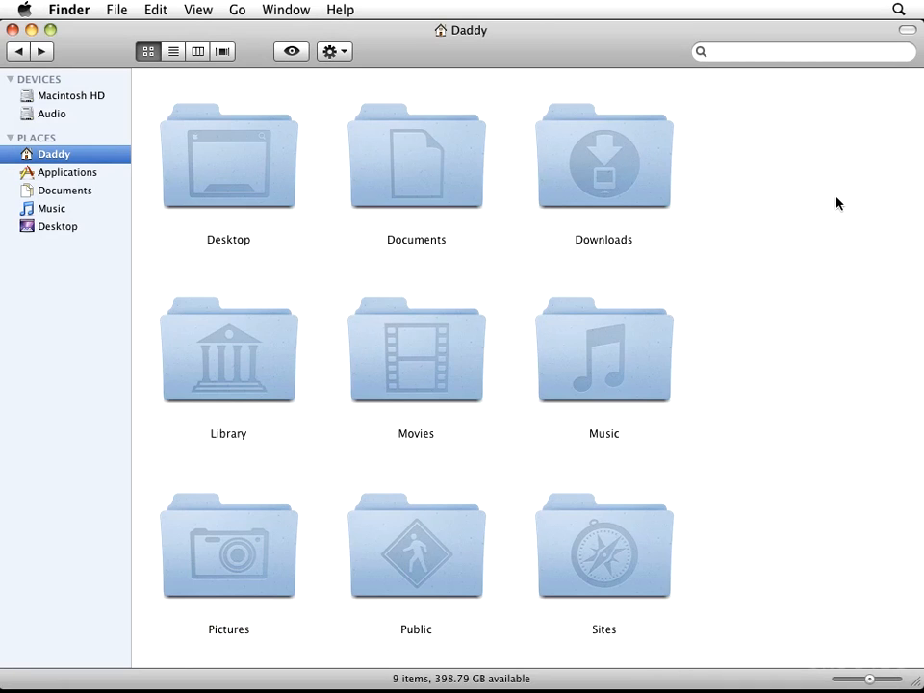
{"action": "mouse_move", "coordinate": [801, 208]}
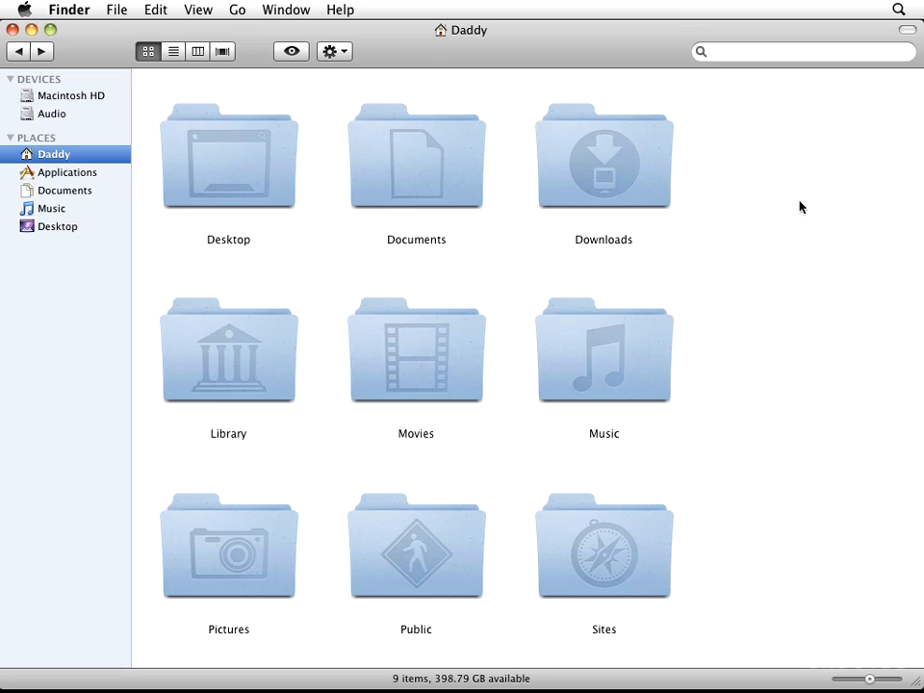
{"action": "mouse_move", "coordinate": [743, 181]}
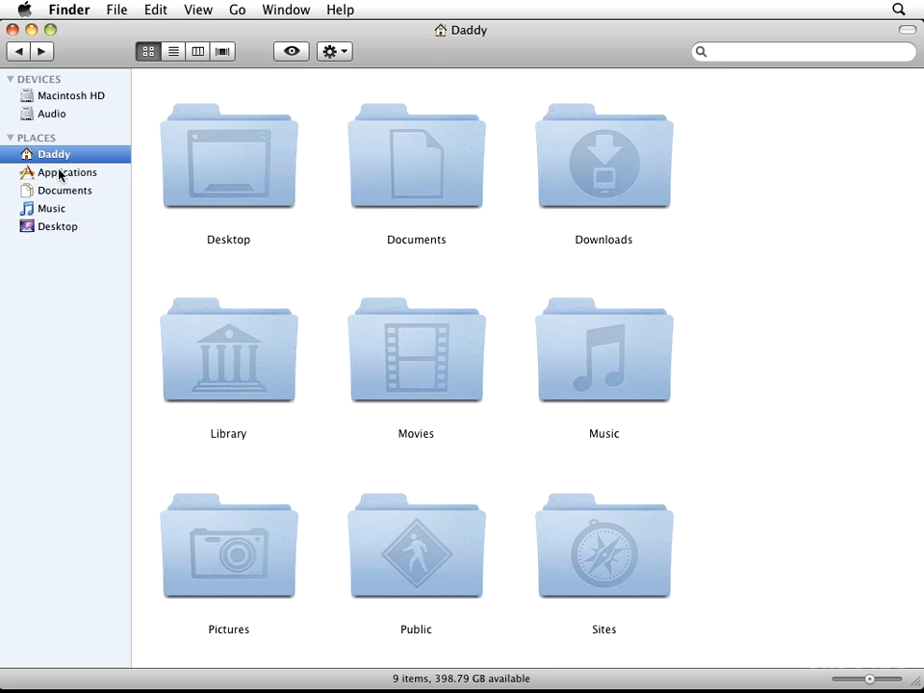
Step: Show the Reason folder's contents from Applications in Finder
{"action": "left_click", "coordinate": [68, 171]}
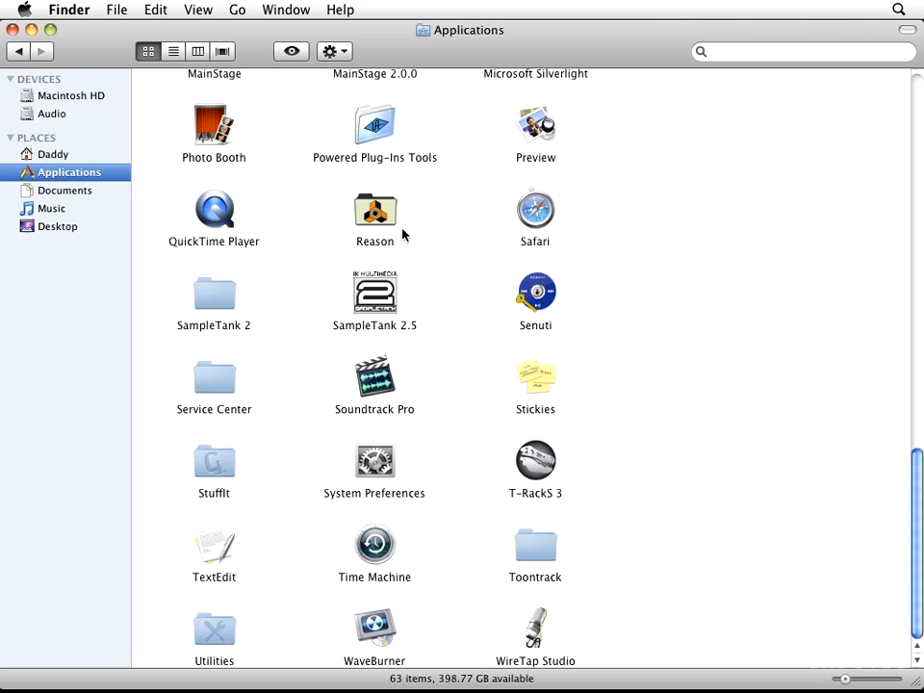
{"action": "double_click", "coordinate": [374, 213]}
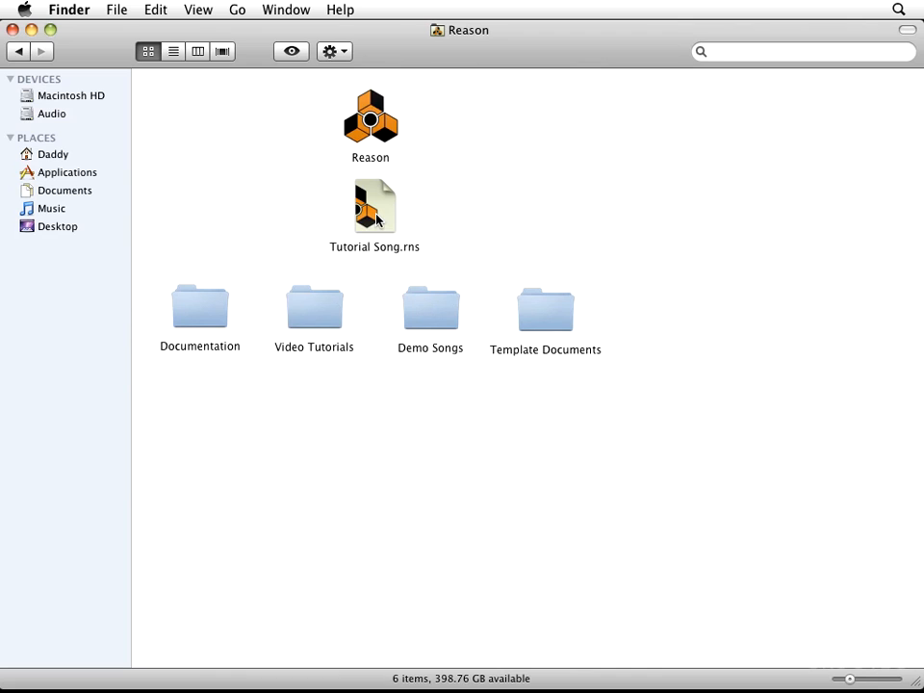
{"action": "mouse_move", "coordinate": [378, 219]}
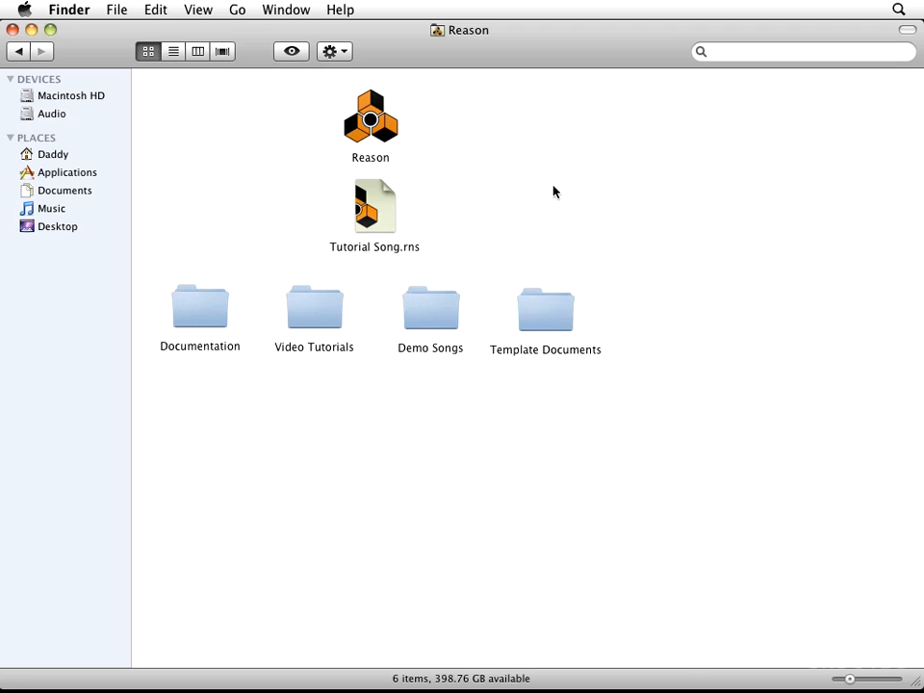
{"action": "mouse_move", "coordinate": [392, 127]}
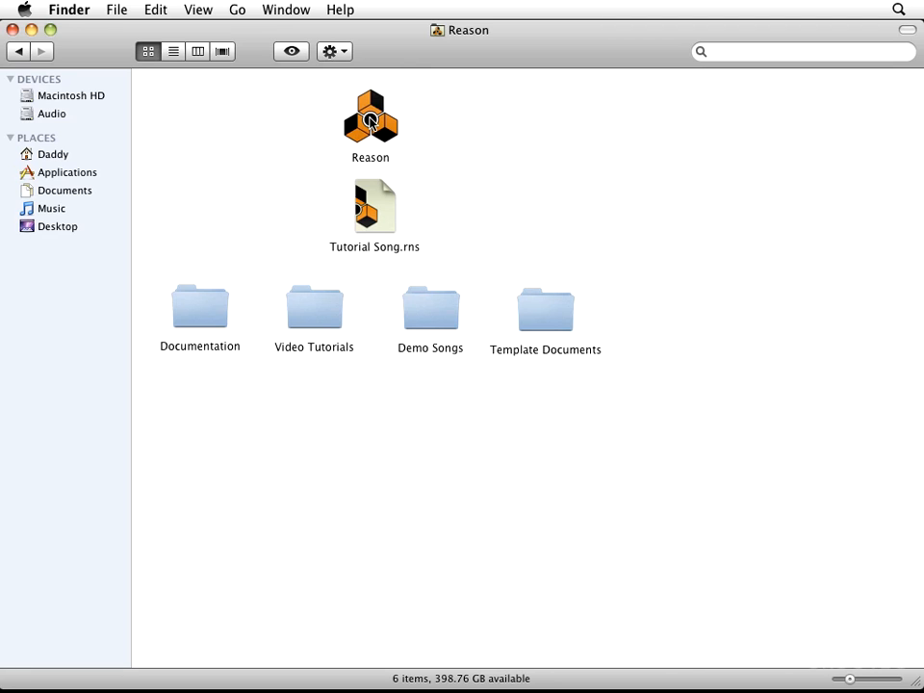
Step: Launch Reason and agree to the license agreement after scrolling through it
{"action": "double_click", "coordinate": [370, 116]}
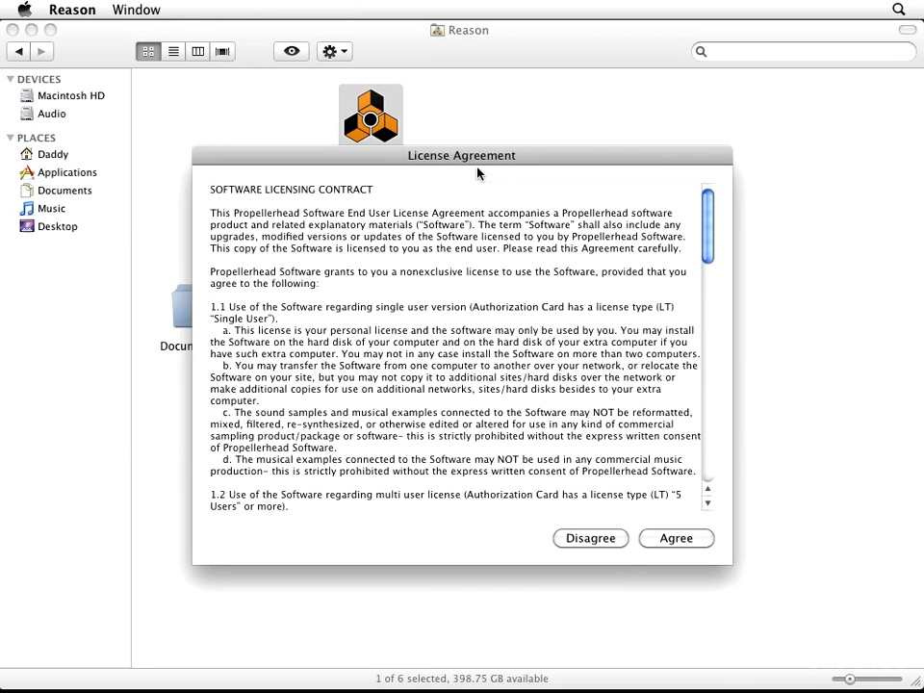
{"action": "mouse_move", "coordinate": [281, 354]}
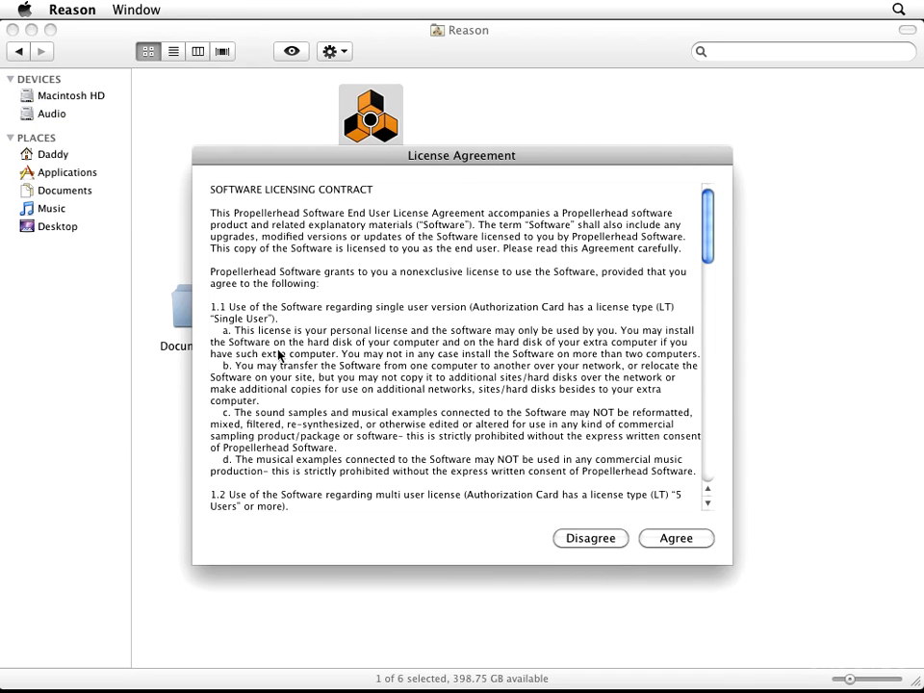
{"action": "scroll", "scroll_direction": "down", "scroll_amount": 3}
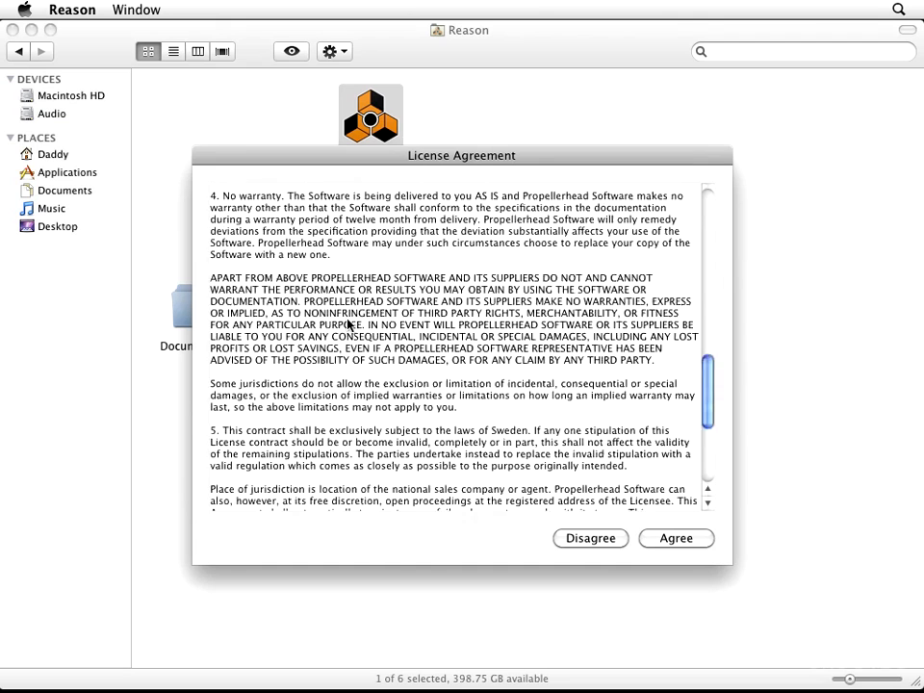
{"action": "scroll", "scroll_direction": "down", "scroll_amount": 3}
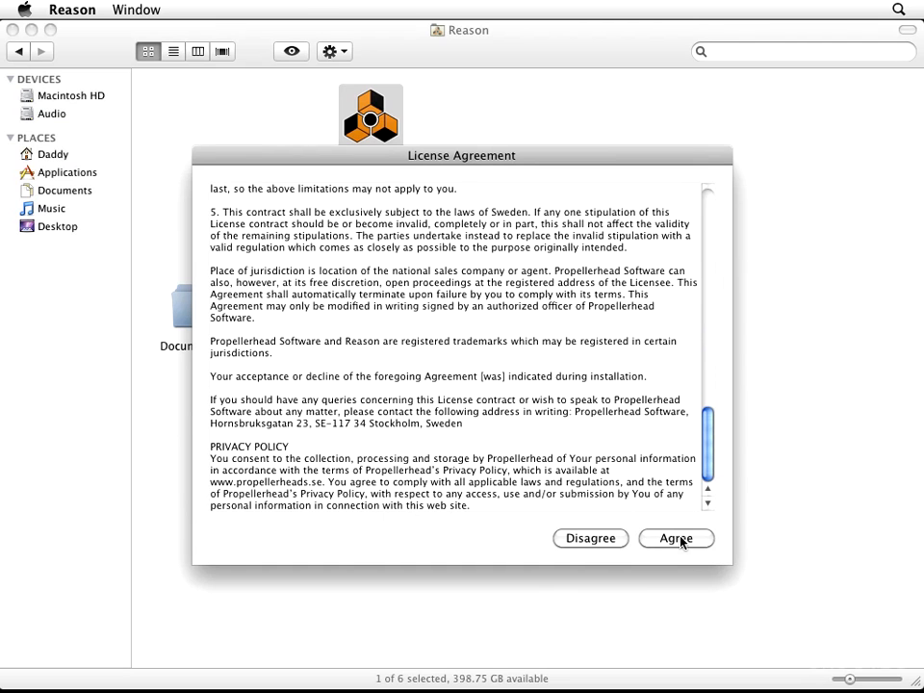
{"action": "left_click", "coordinate": [676, 539]}
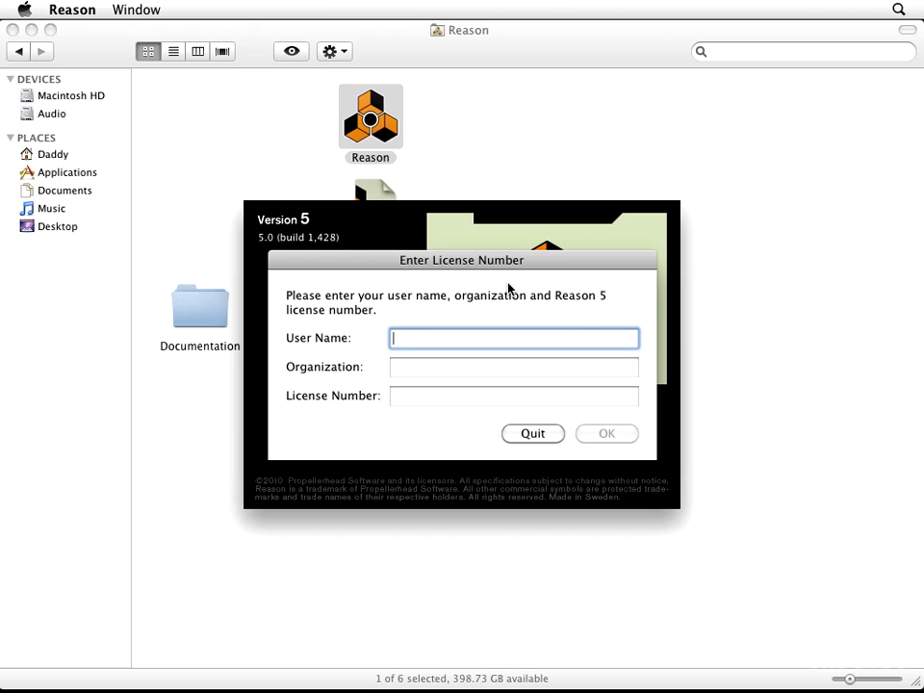
Step: Enter the user name, organization and license number and submit them with OK
{"action": "type", "text": "Your User Name"}
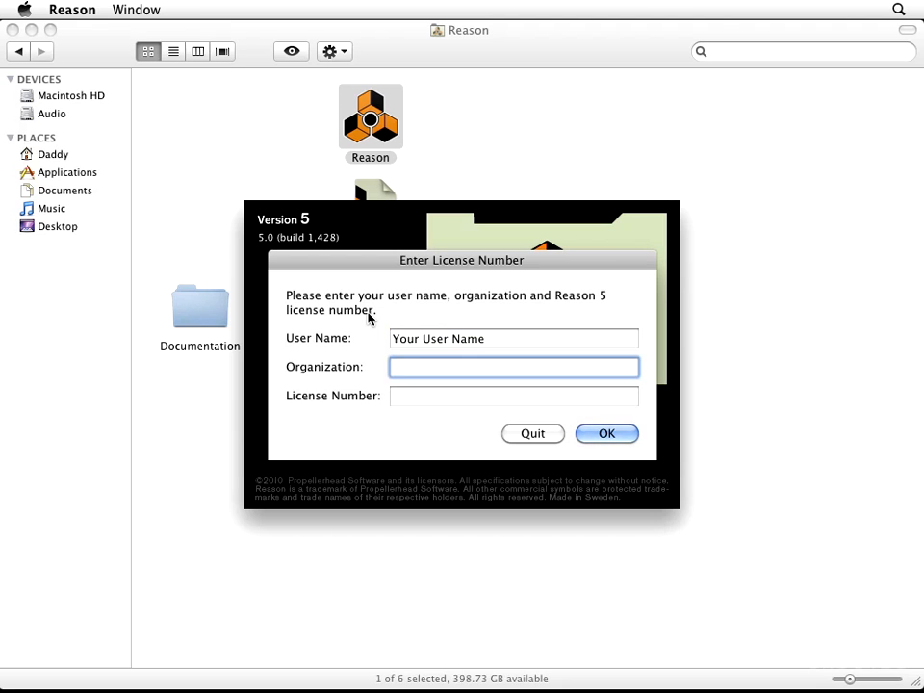
{"action": "type", "text": "Your Organization A"}
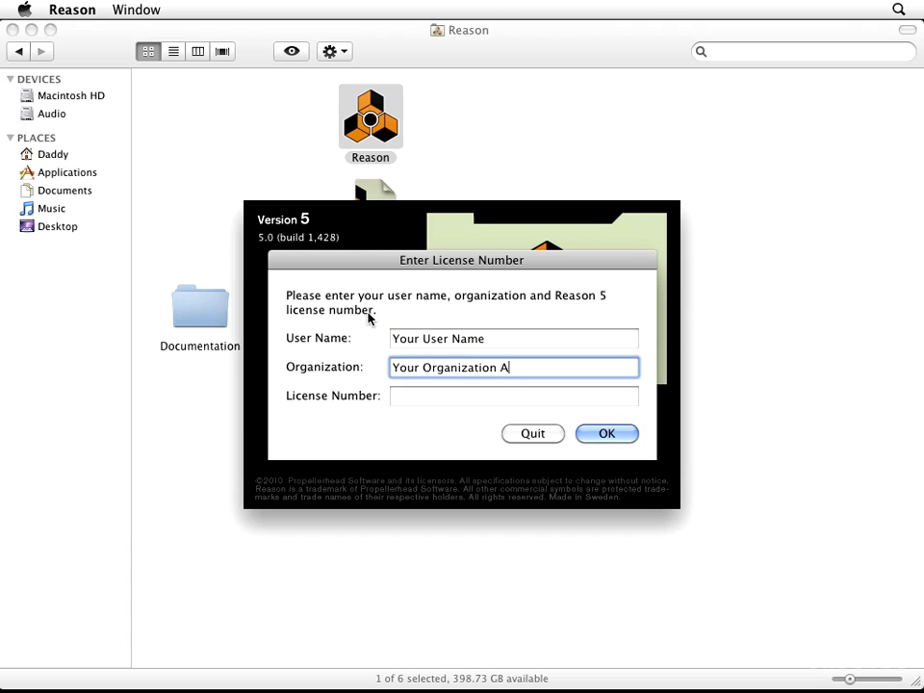
{"action": "type", "text": "Enter the"}
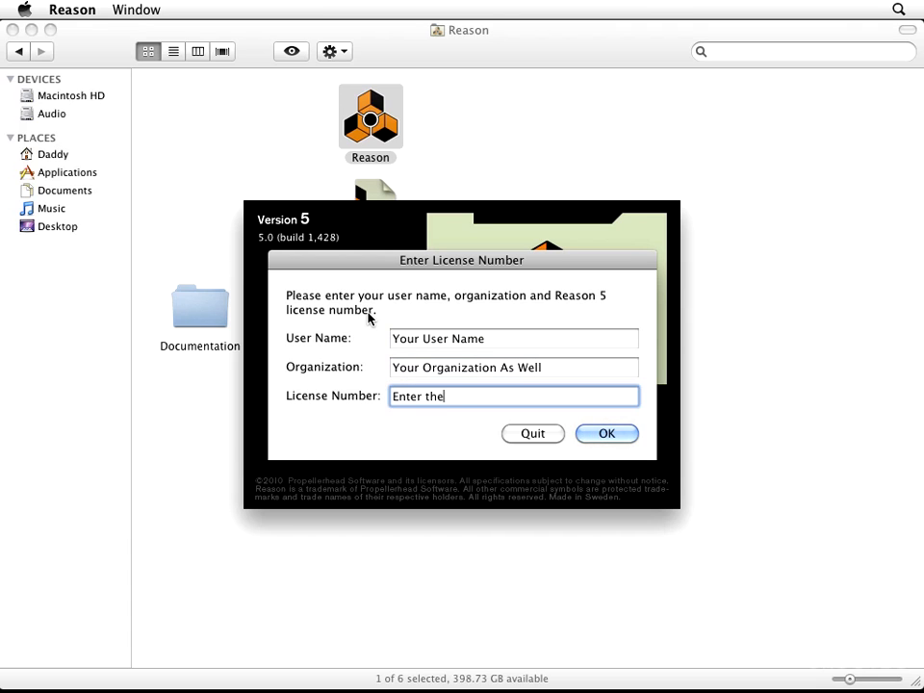
{"action": "type", "text": "license number found on your card"}
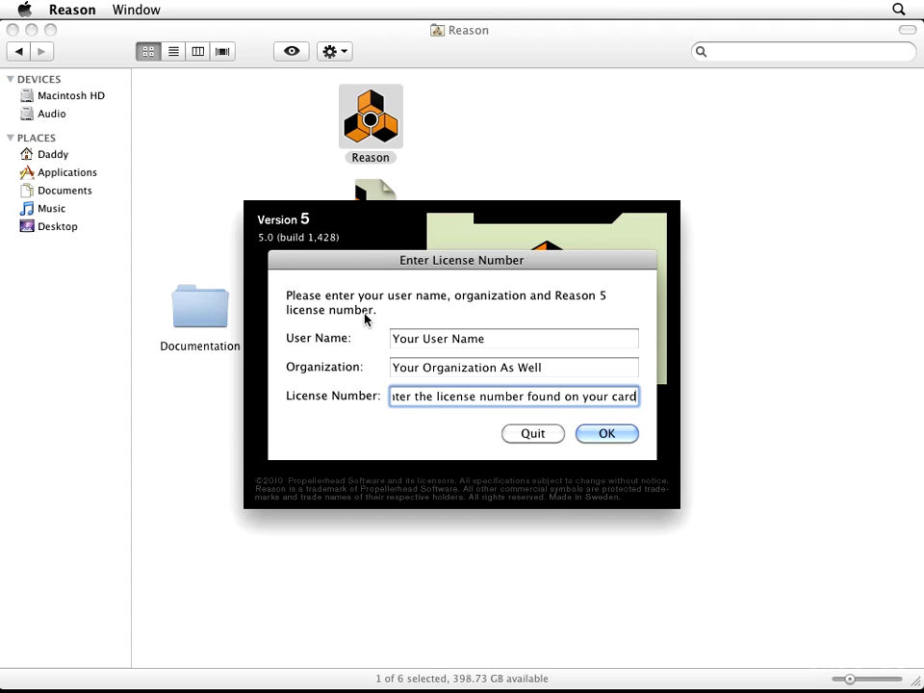
{"action": "left_click", "coordinate": [606, 434]}
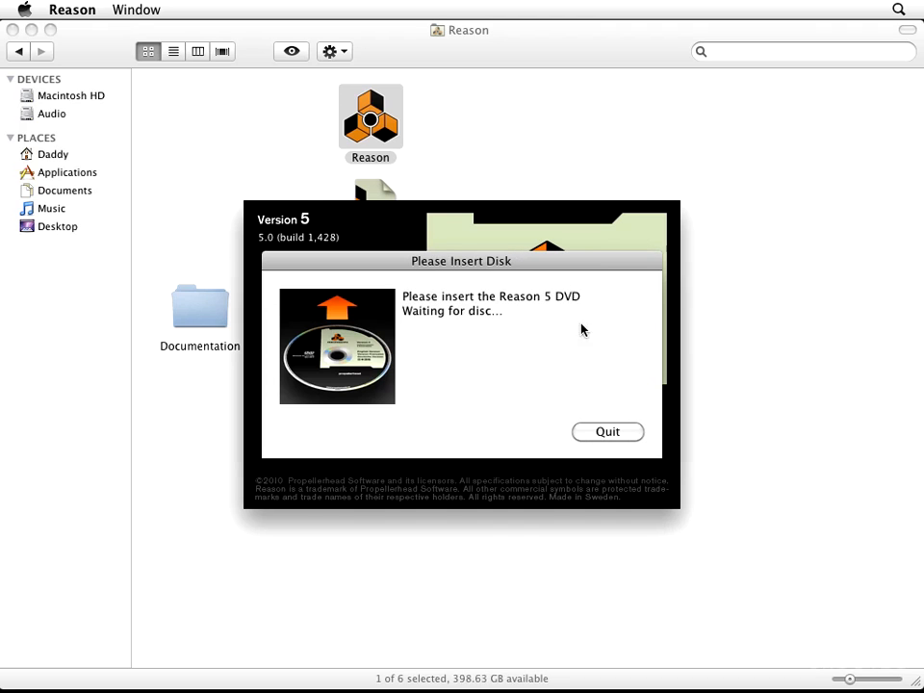
{"action": "mouse_move", "coordinate": [484, 269]}
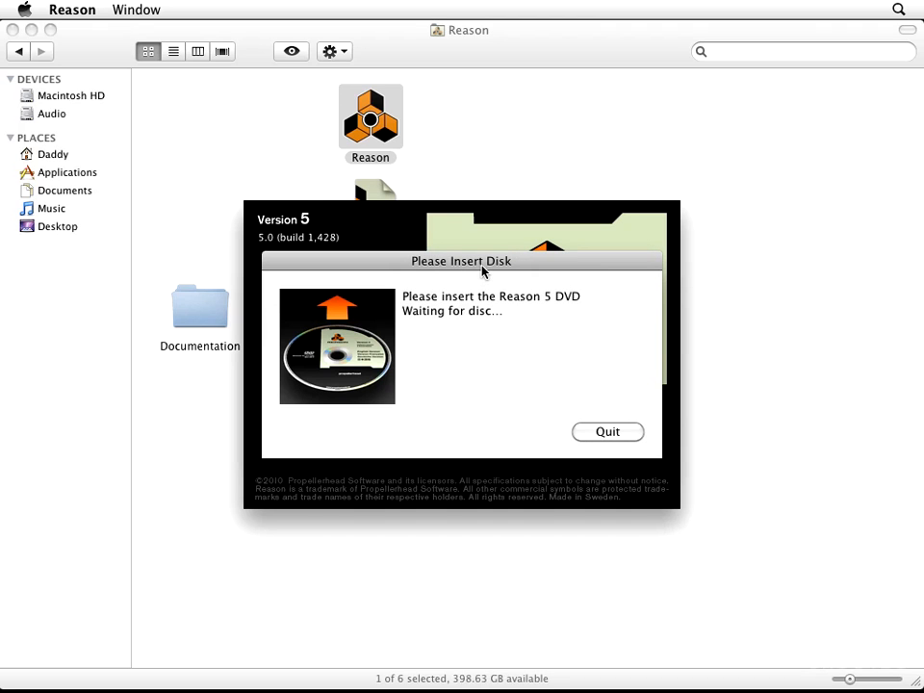
{"action": "mouse_move", "coordinate": [446, 325]}
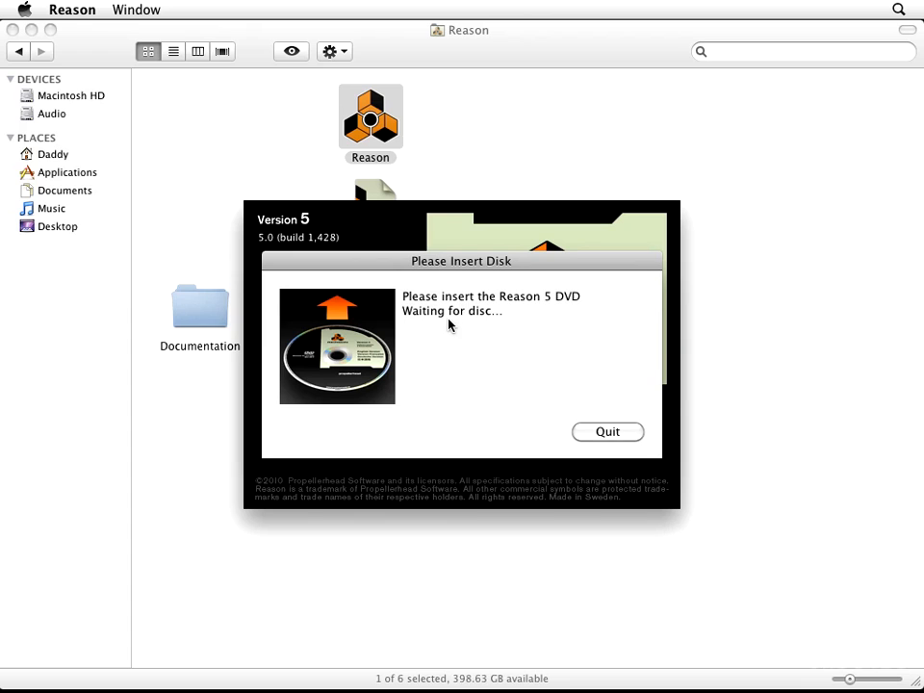
{"action": "mouse_move", "coordinate": [509, 328]}
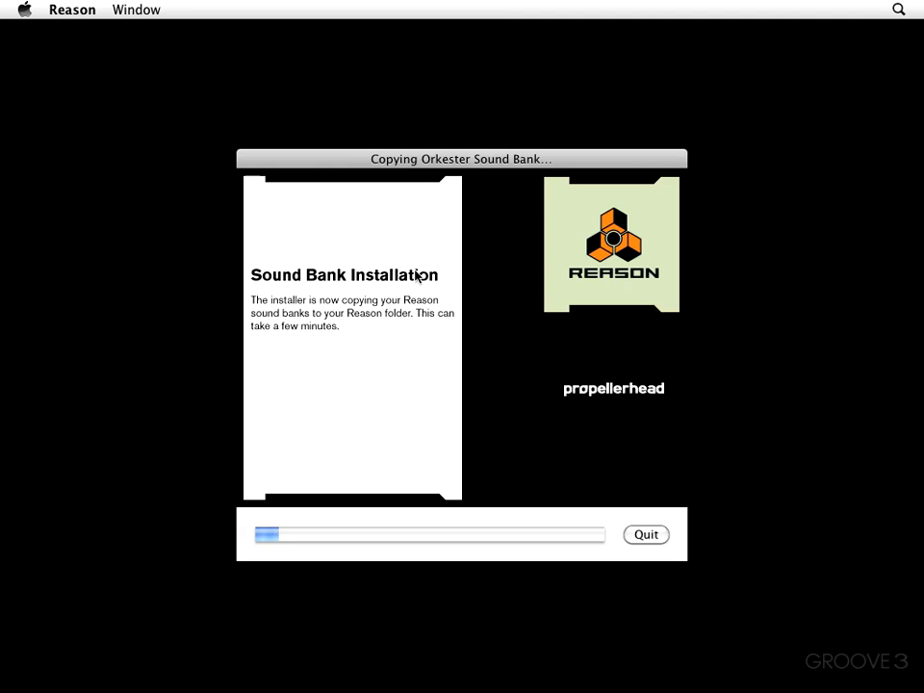
{"action": "mouse_move", "coordinate": [374, 150]}
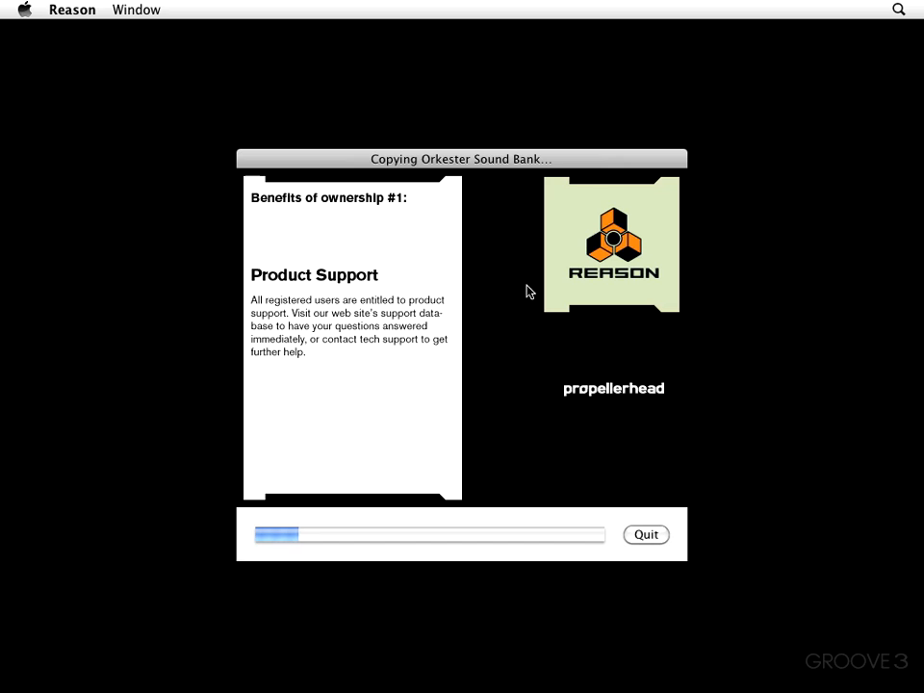
{"action": "mouse_move", "coordinate": [323, 235]}
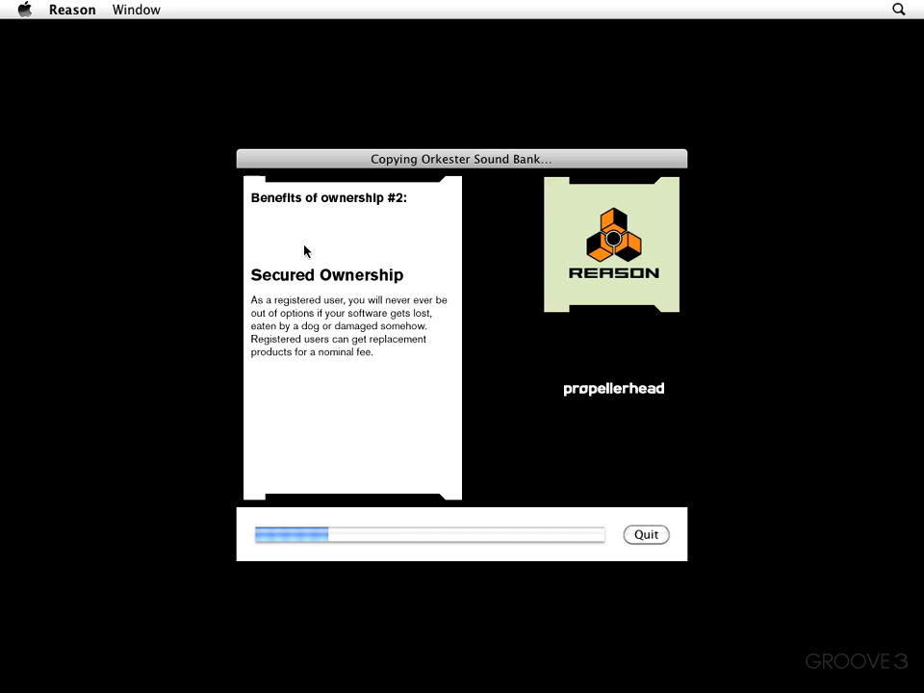
{"action": "mouse_move", "coordinate": [562, 297]}
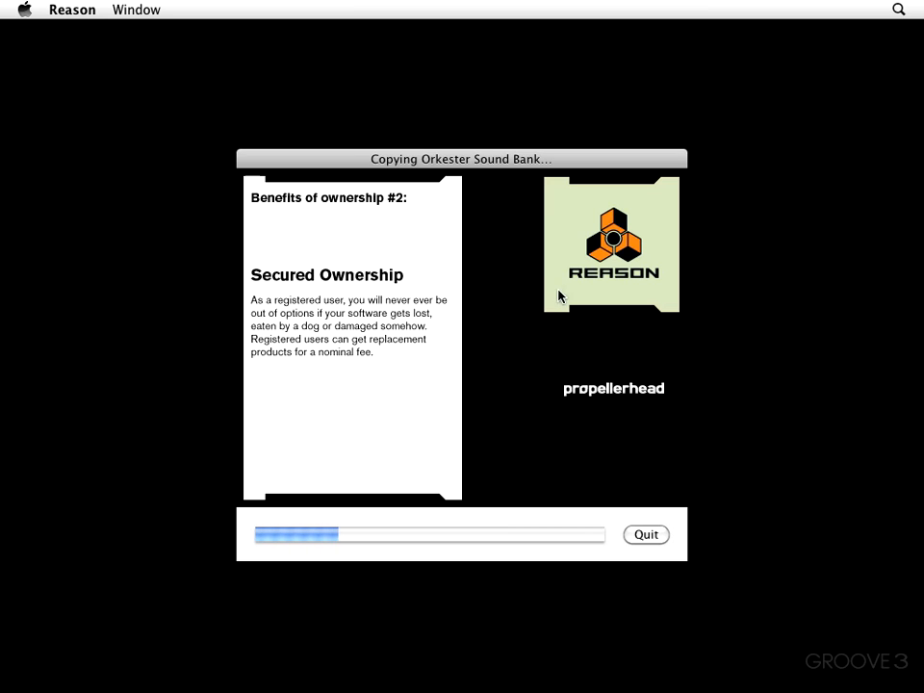
{"action": "mouse_move", "coordinate": [335, 288]}
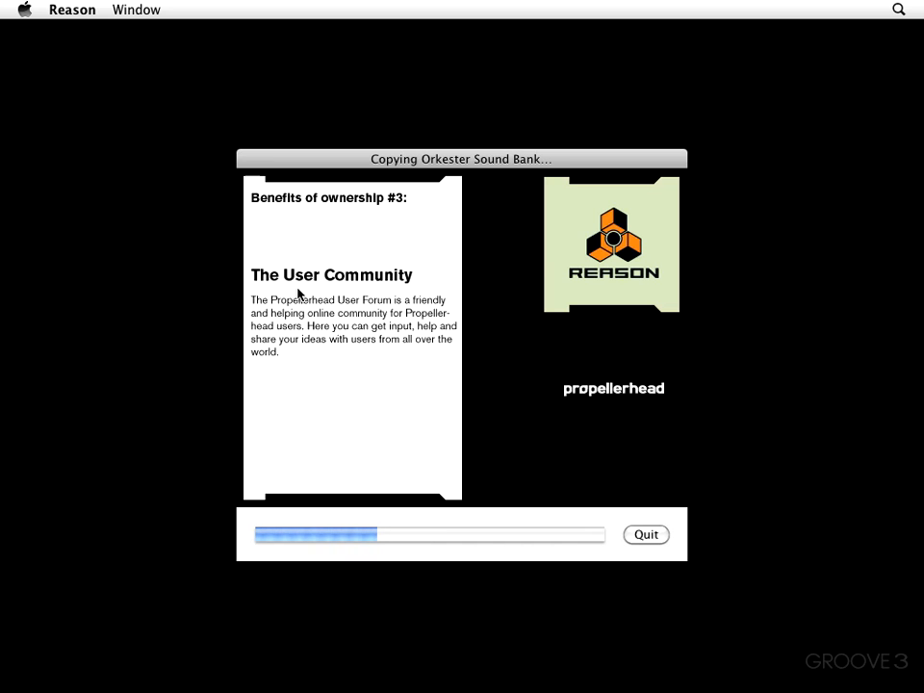
{"action": "mouse_move", "coordinate": [366, 283]}
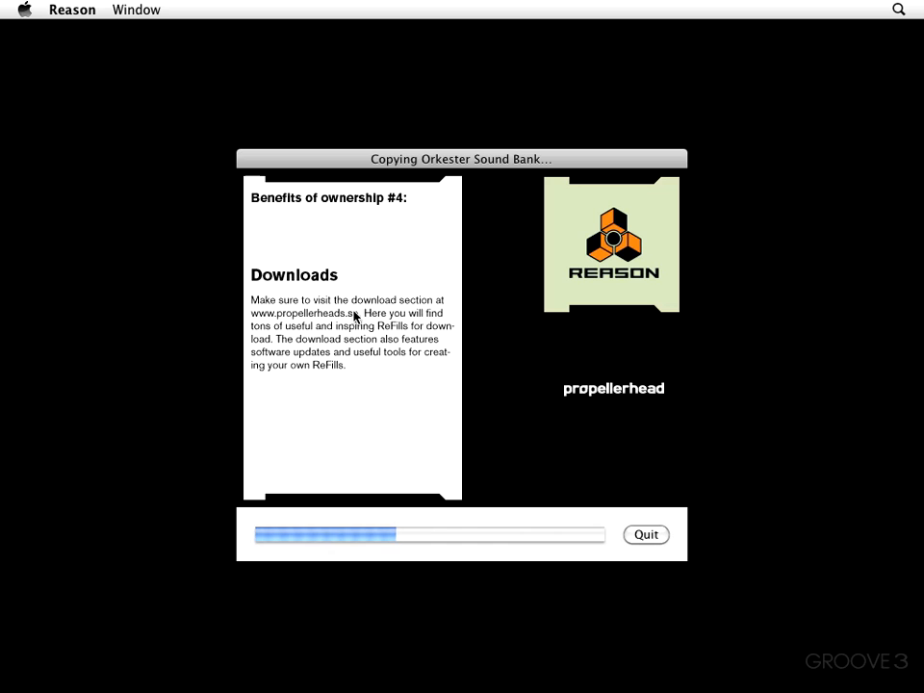
{"action": "mouse_move", "coordinate": [404, 215]}
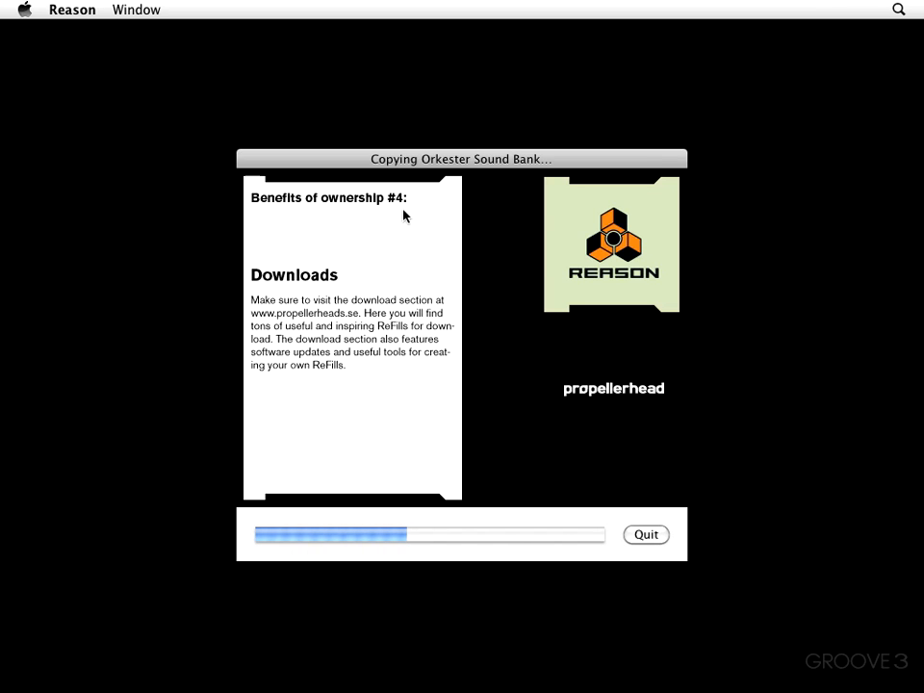
{"action": "mouse_move", "coordinate": [320, 320]}
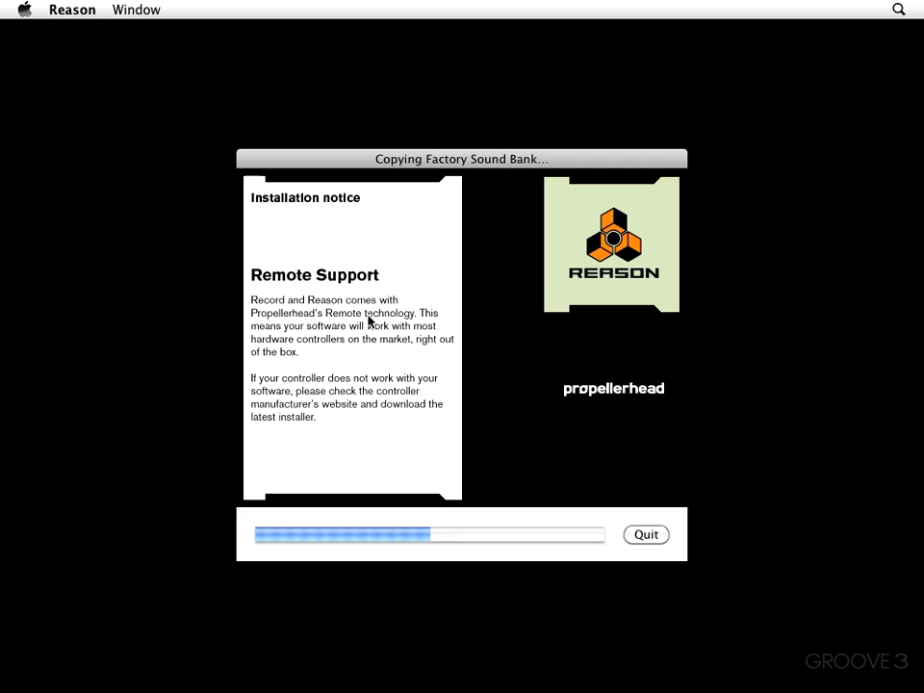
{"action": "mouse_move", "coordinate": [262, 212]}
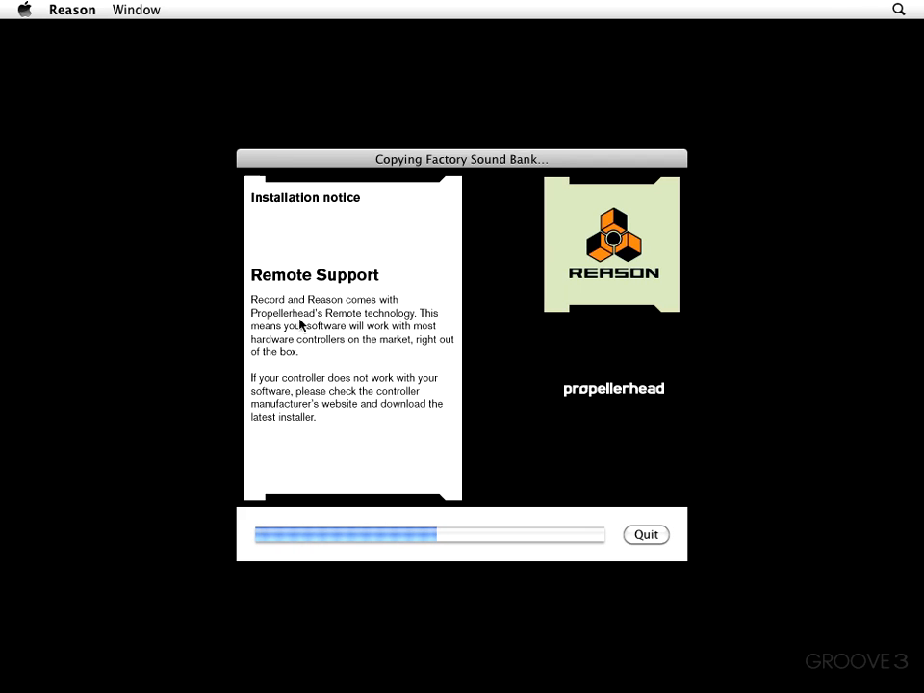
{"action": "mouse_move", "coordinate": [316, 351]}
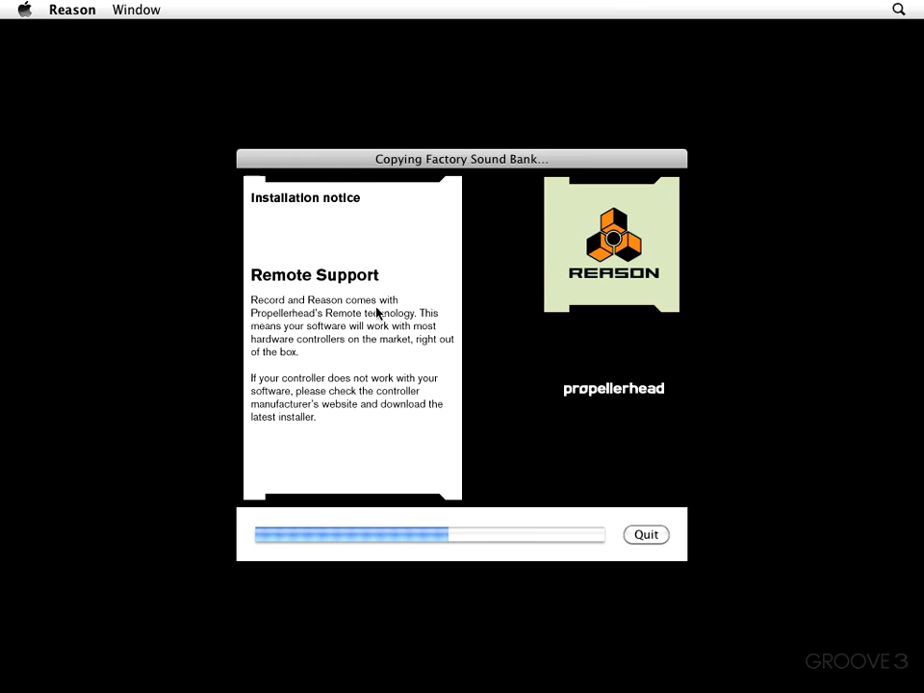
{"action": "mouse_move", "coordinate": [377, 360]}
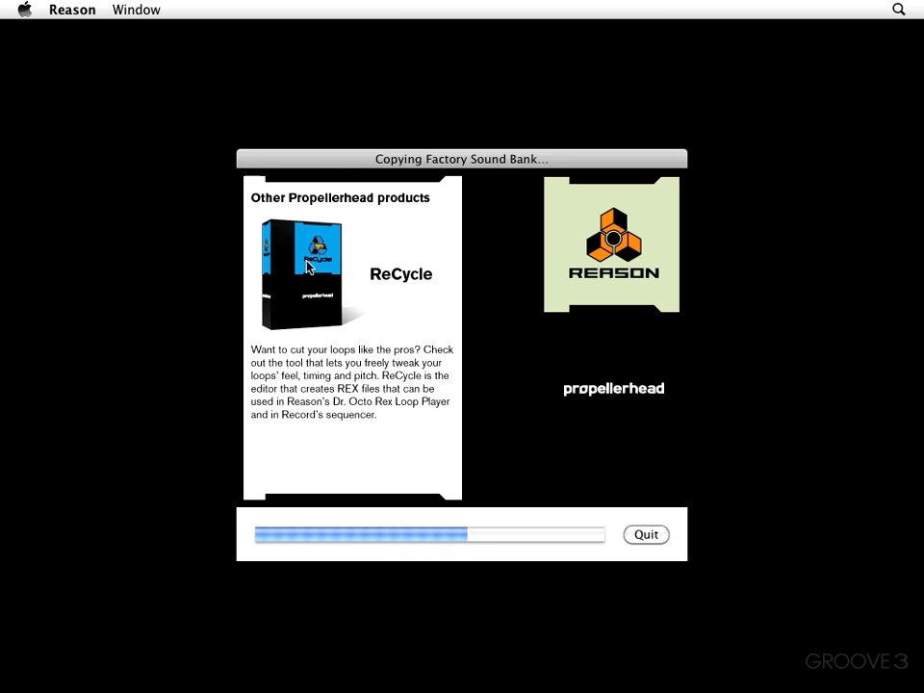
{"action": "mouse_move", "coordinate": [418, 308]}
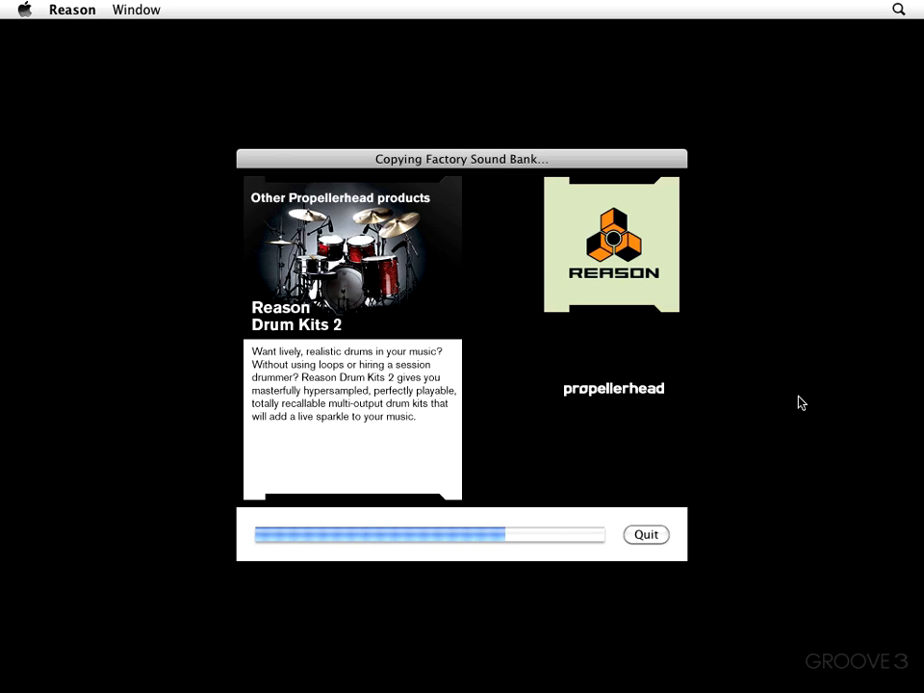
{"action": "mouse_move", "coordinate": [597, 389]}
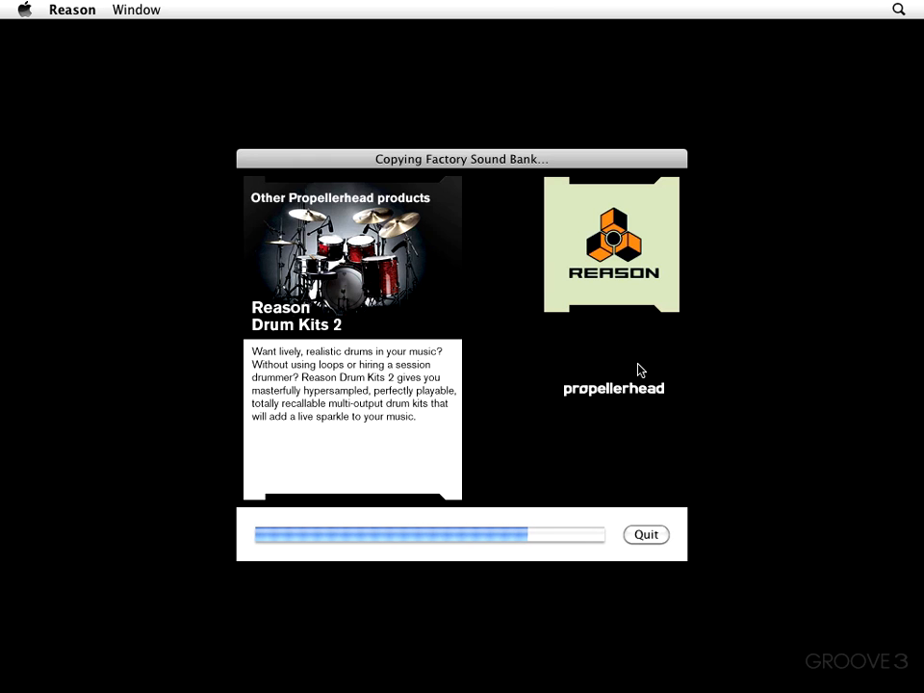
{"action": "mouse_move", "coordinate": [555, 370]}
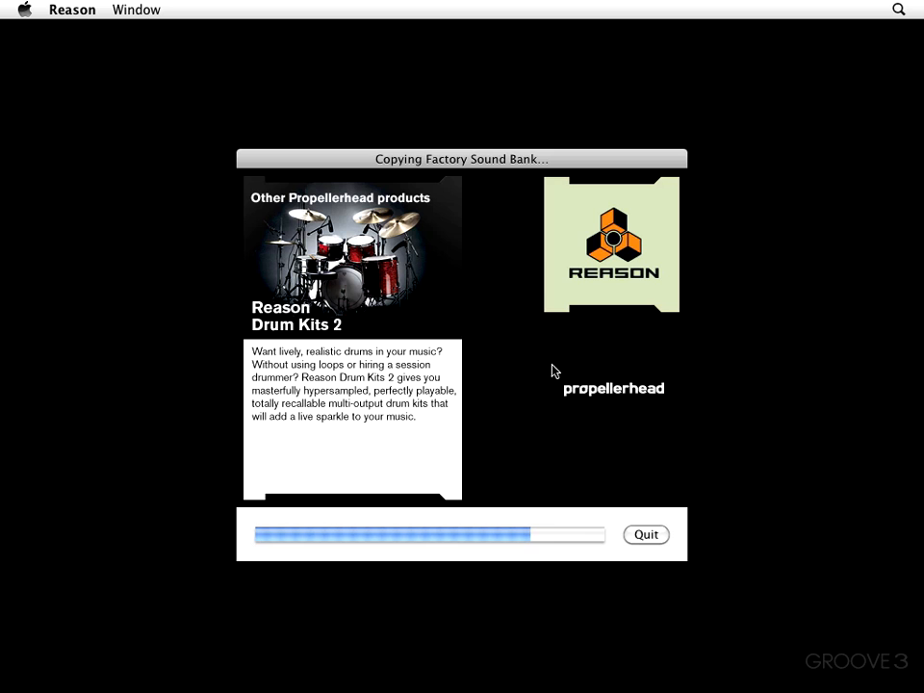
{"action": "mouse_move", "coordinate": [447, 424]}
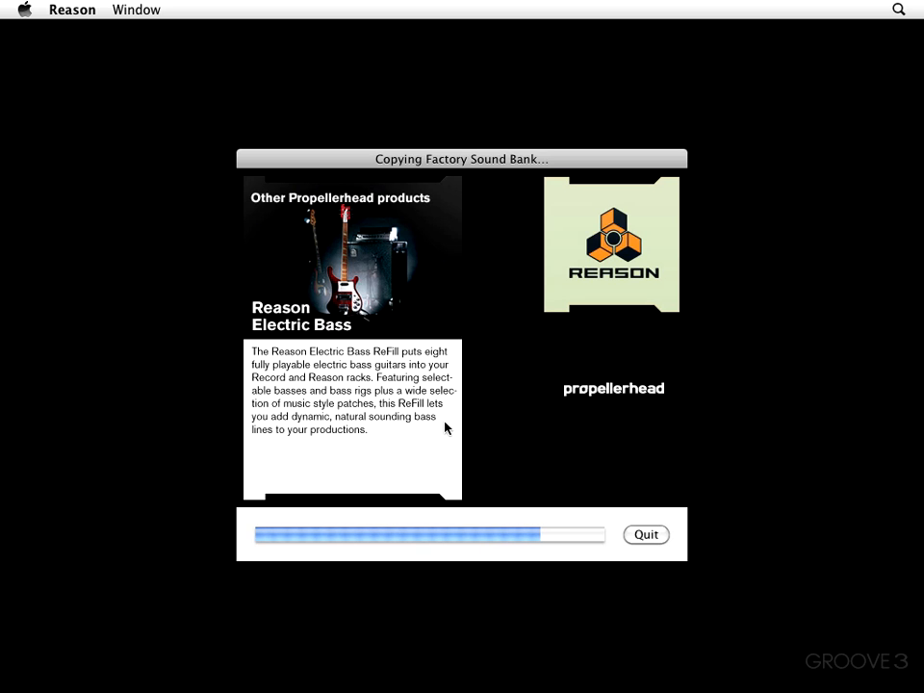
{"action": "mouse_move", "coordinate": [419, 312]}
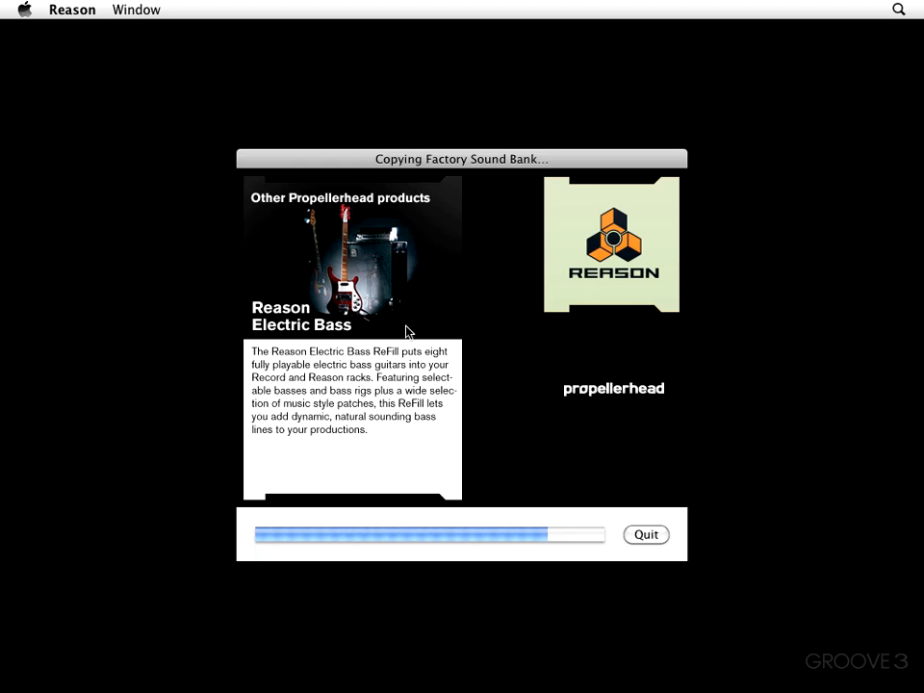
{"action": "mouse_move", "coordinate": [460, 373]}
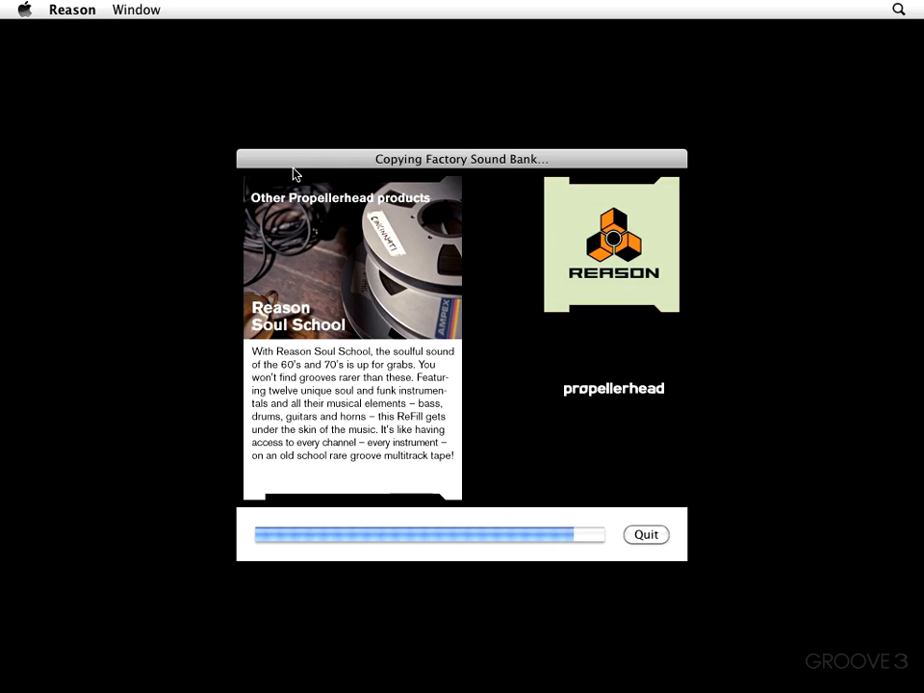
{"action": "mouse_move", "coordinate": [718, 485]}
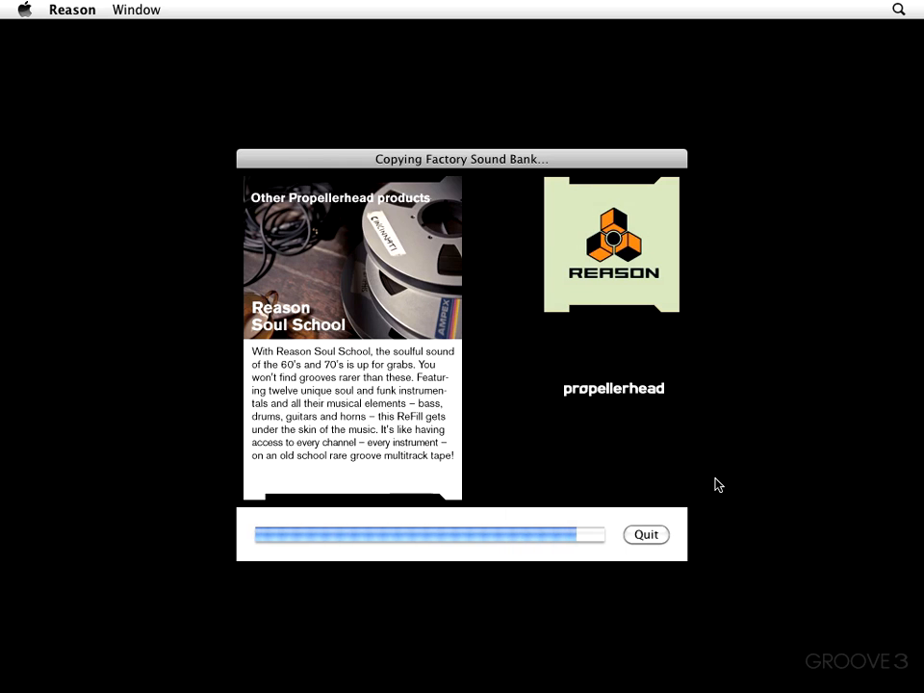
{"action": "mouse_move", "coordinate": [685, 483]}
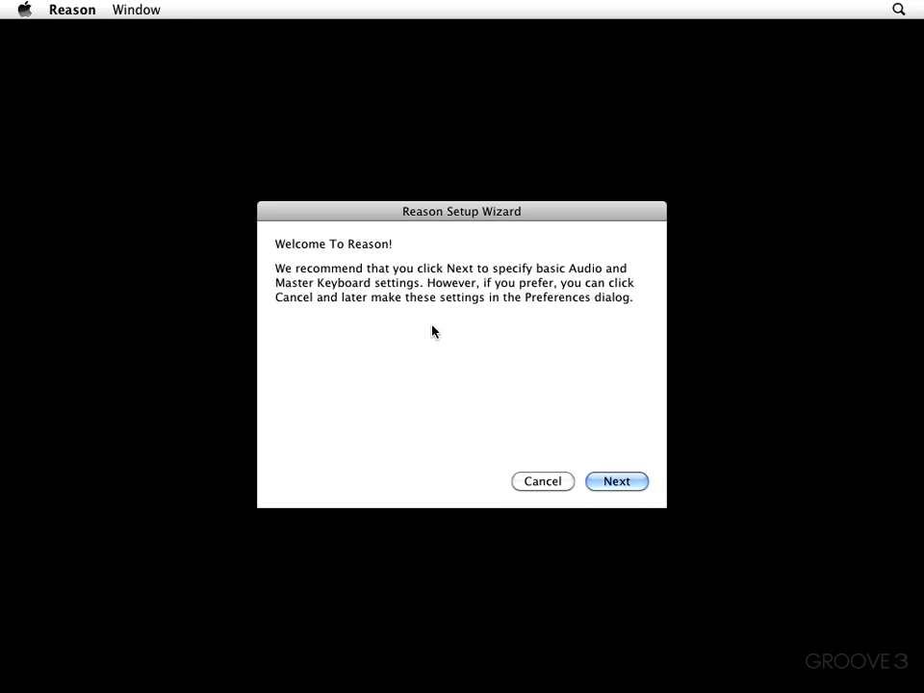
{"action": "mouse_move", "coordinate": [443, 347]}
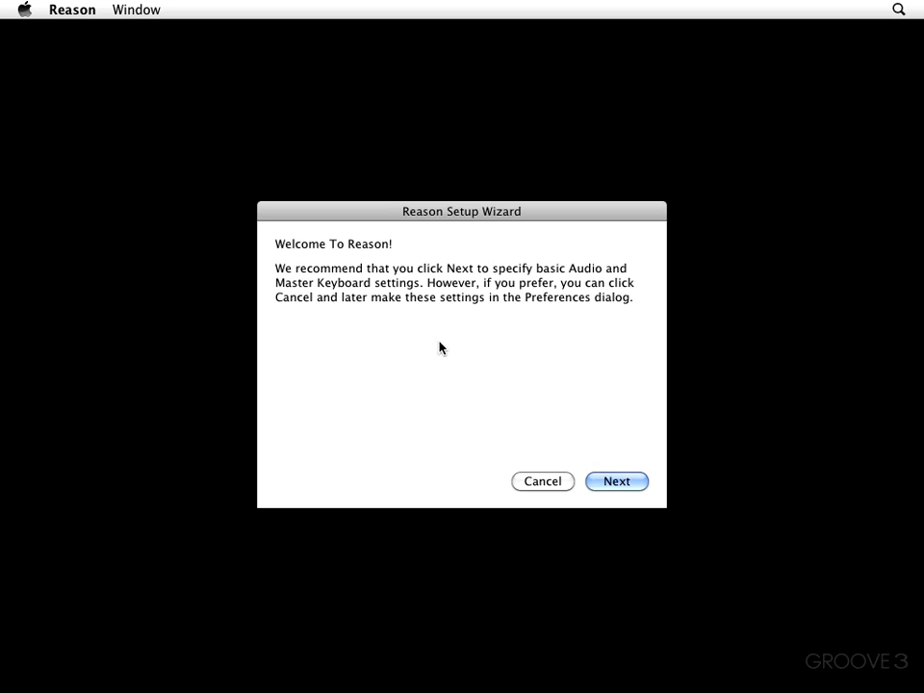
{"action": "mouse_move", "coordinate": [401, 324]}
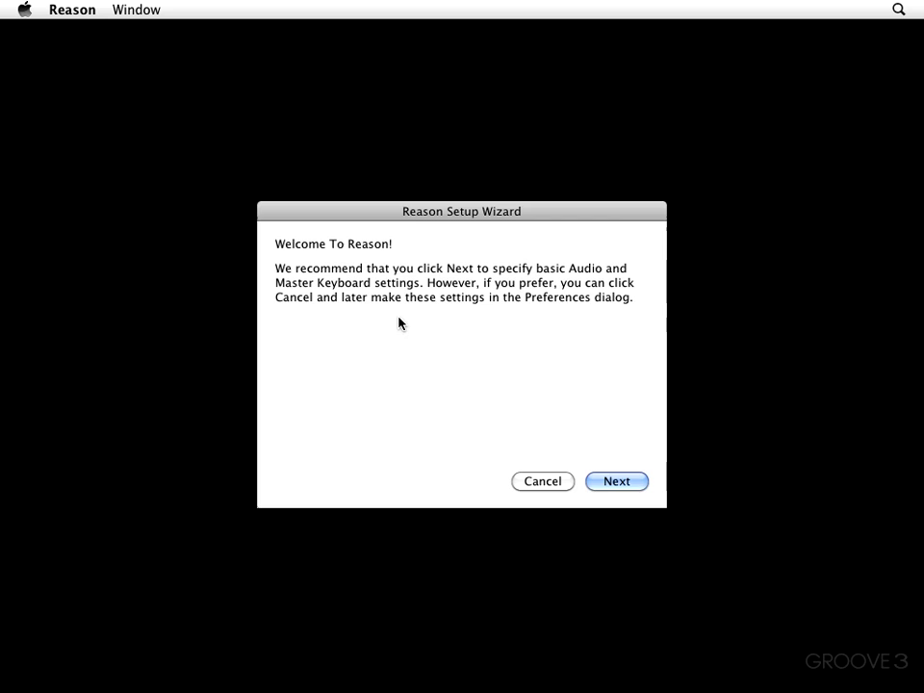
{"action": "mouse_move", "coordinate": [420, 323]}
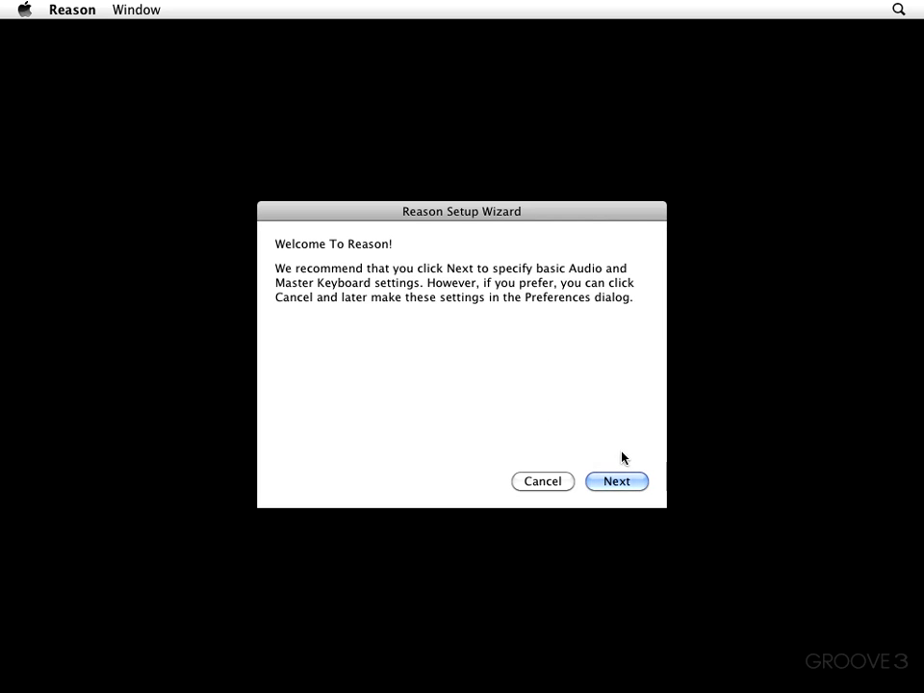
Step: Review the Audio Setup lists and keep Ensemble (0689) output at 44,100 sample rate
{"action": "left_click", "coordinate": [617, 482]}
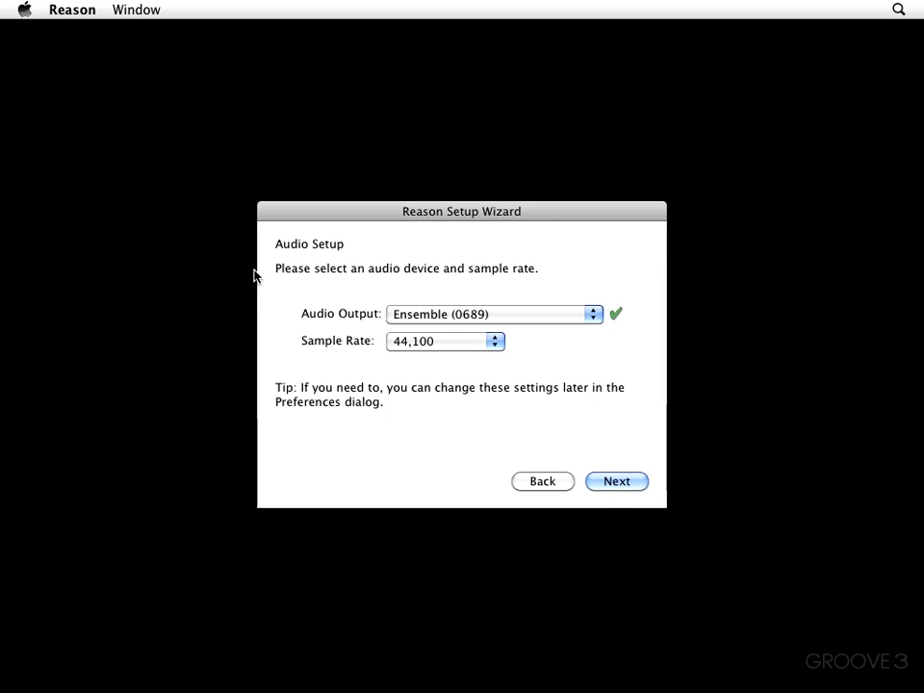
{"action": "mouse_move", "coordinate": [281, 366]}
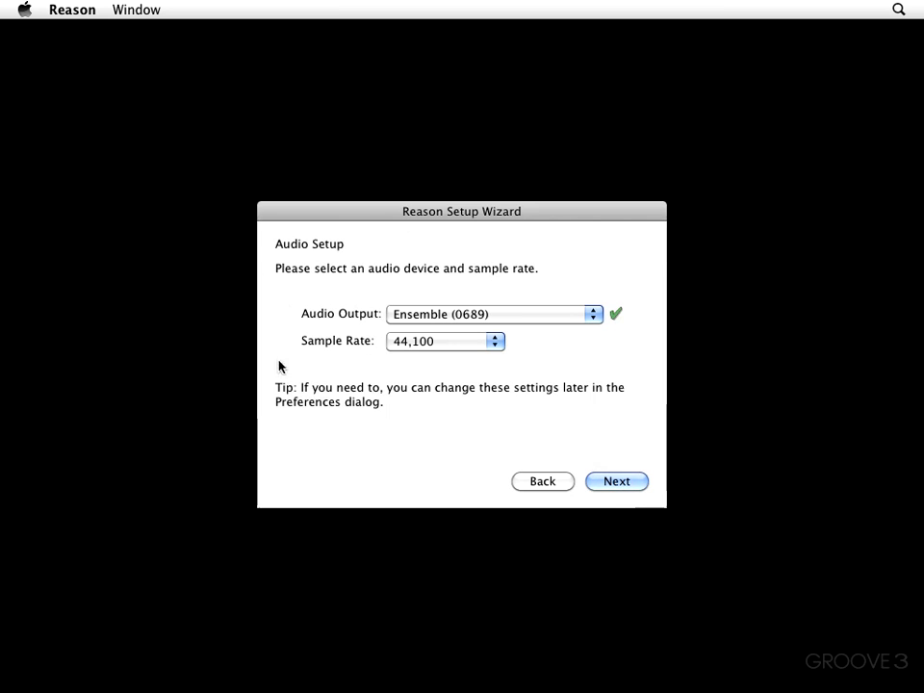
{"action": "mouse_move", "coordinate": [415, 281]}
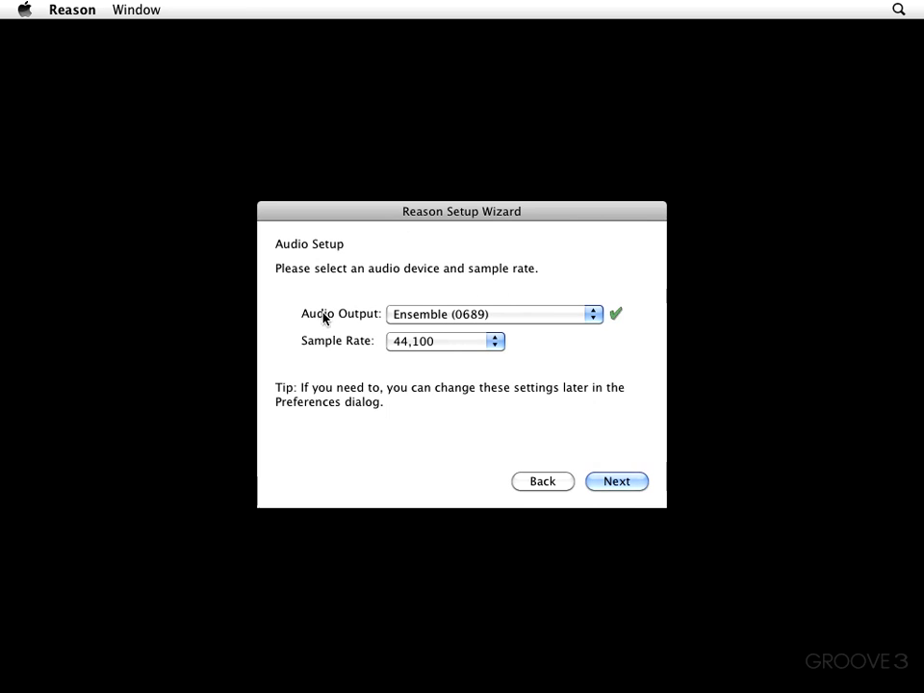
{"action": "mouse_move", "coordinate": [493, 316]}
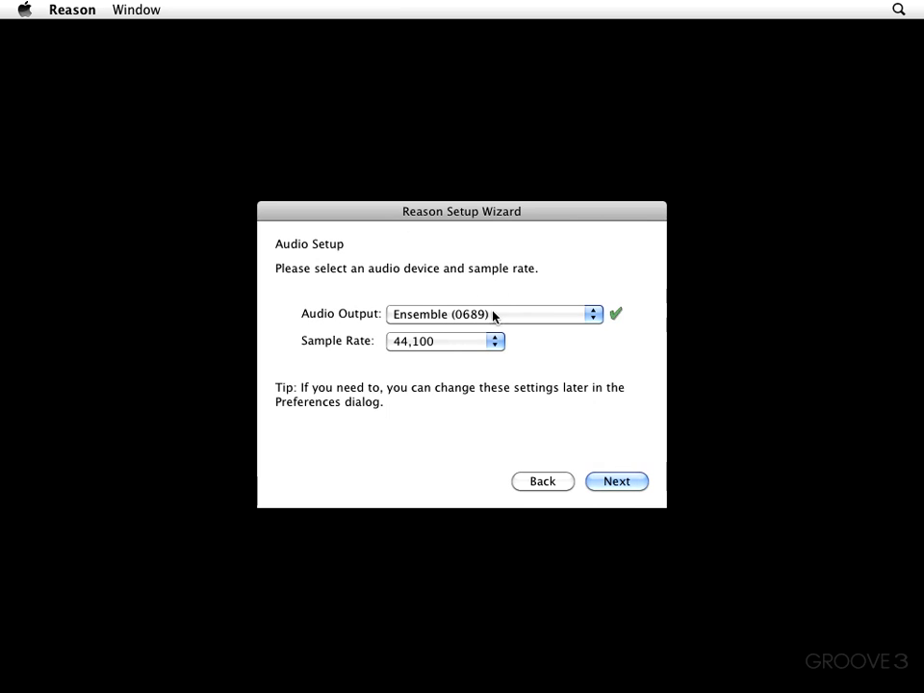
{"action": "left_click", "coordinate": [493, 314]}
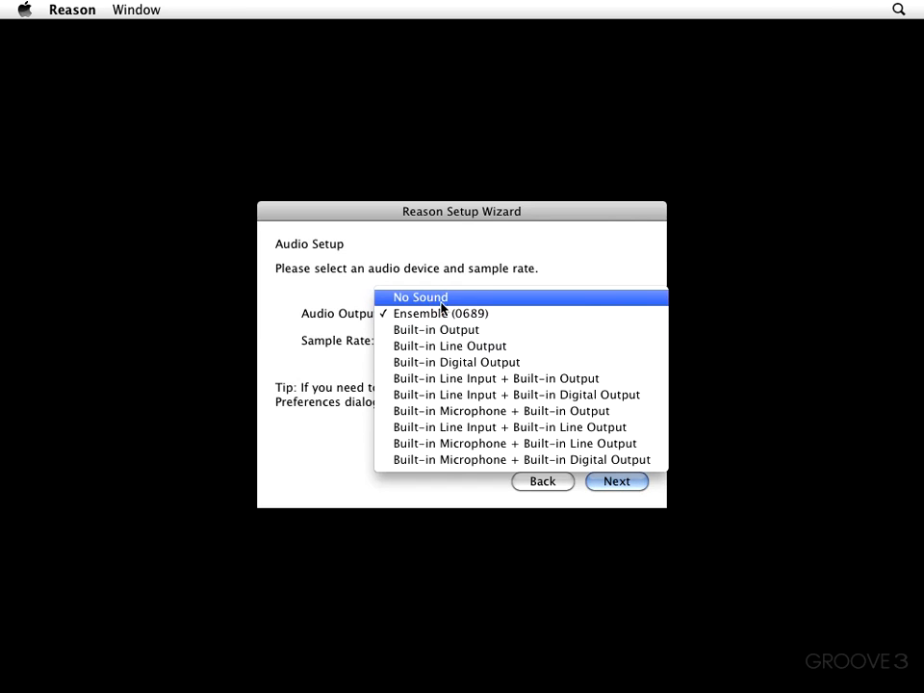
{"action": "mouse_move", "coordinate": [435, 329]}
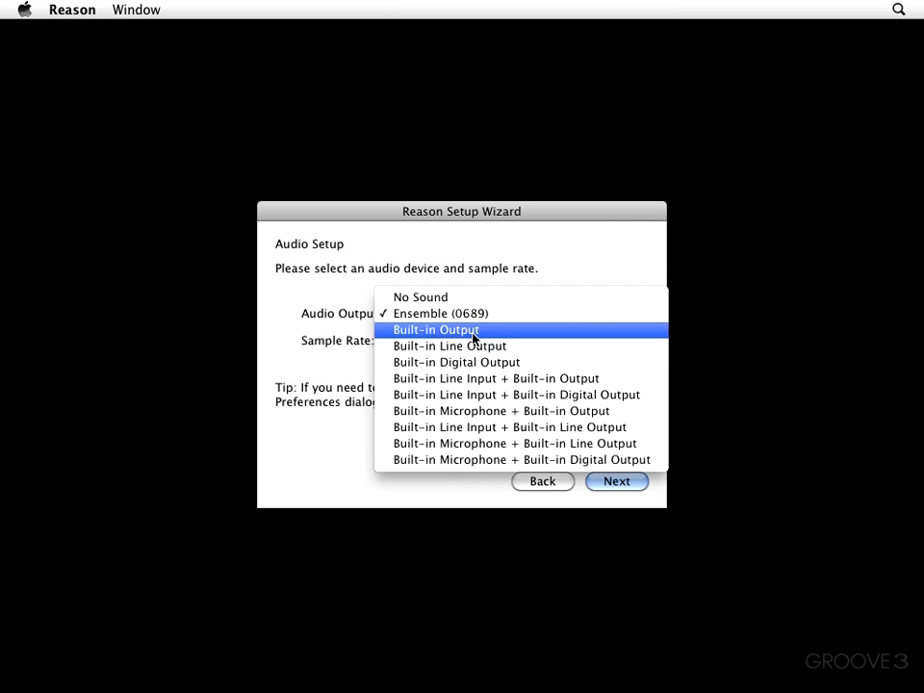
{"action": "mouse_move", "coordinate": [449, 346]}
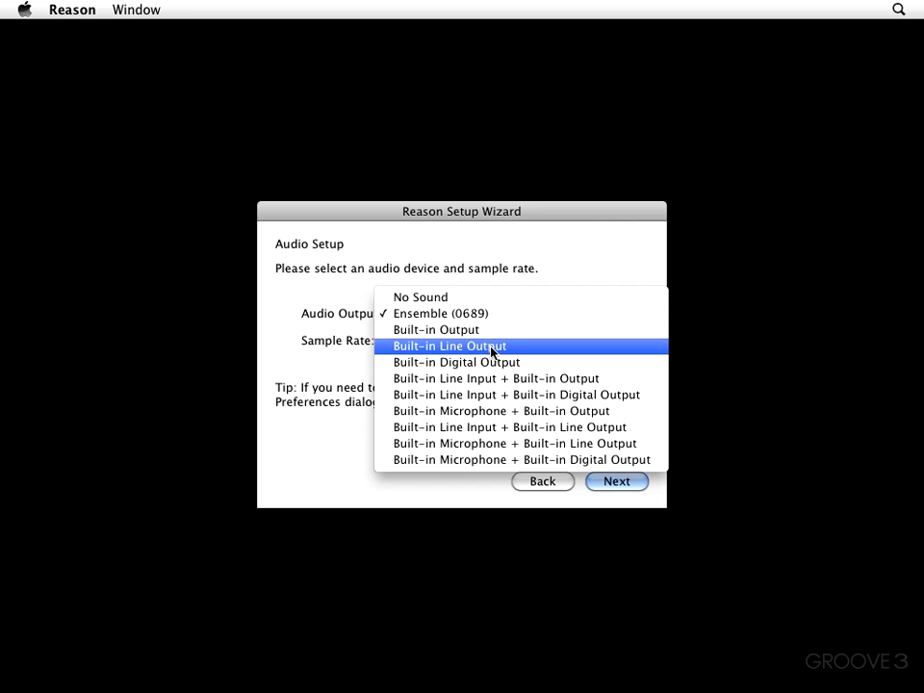
{"action": "mouse_move", "coordinate": [500, 412]}
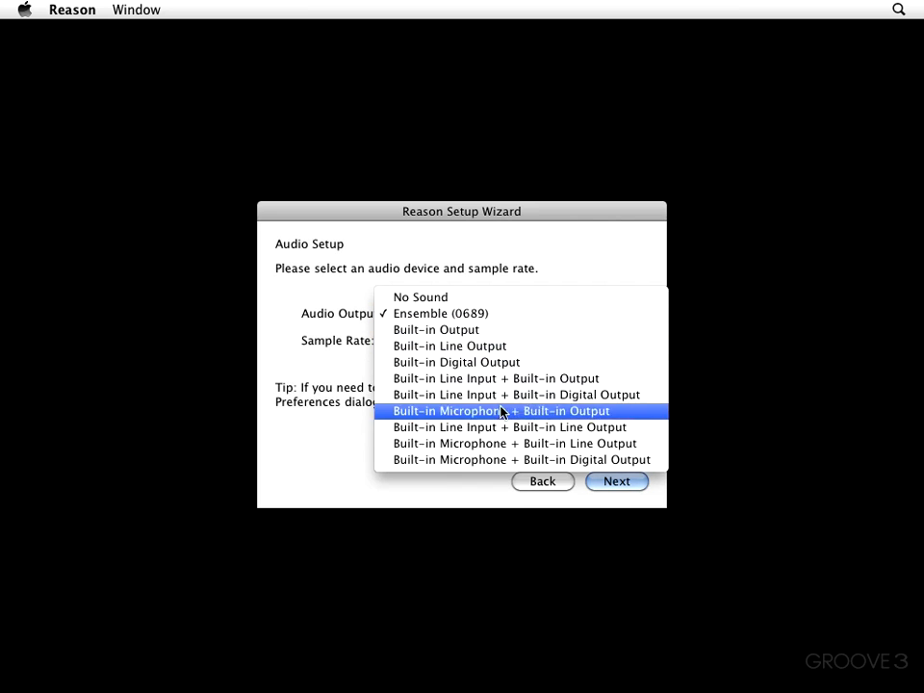
{"action": "left_click", "coordinate": [439, 312]}
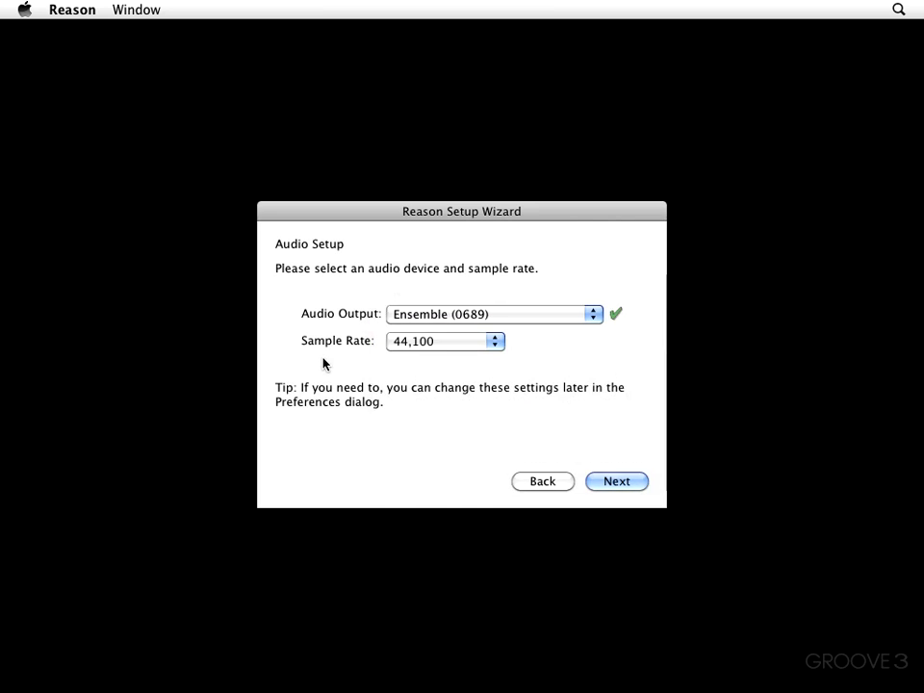
{"action": "mouse_move", "coordinate": [462, 353]}
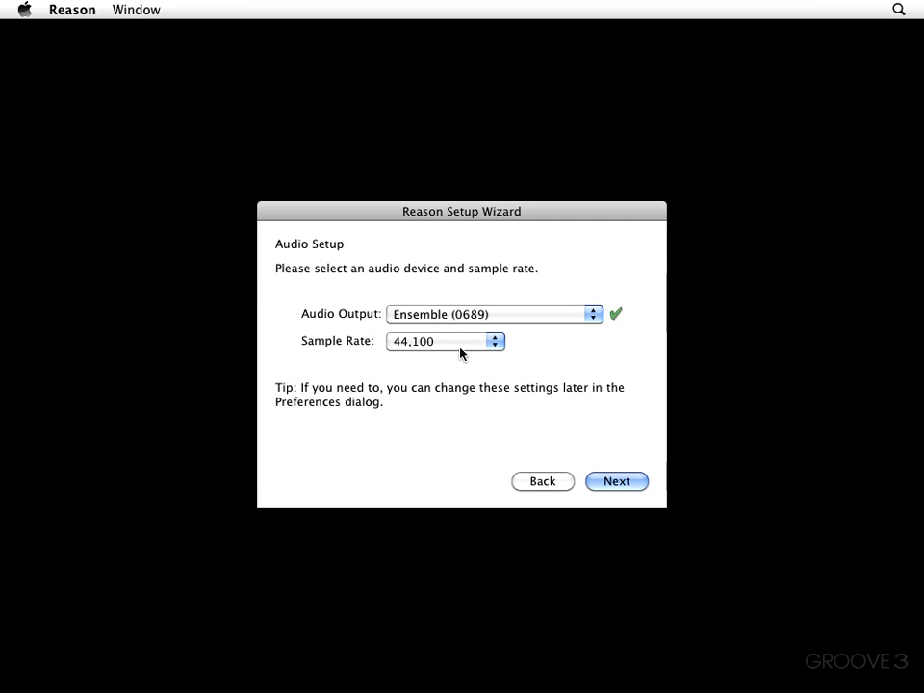
{"action": "left_click", "coordinate": [445, 341]}
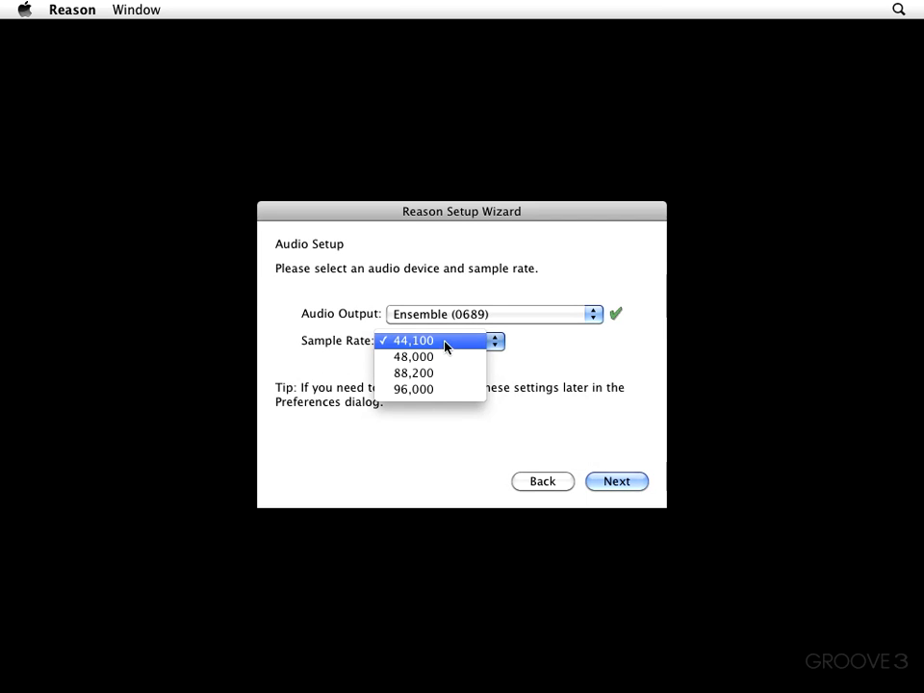
{"action": "mouse_move", "coordinate": [412, 389]}
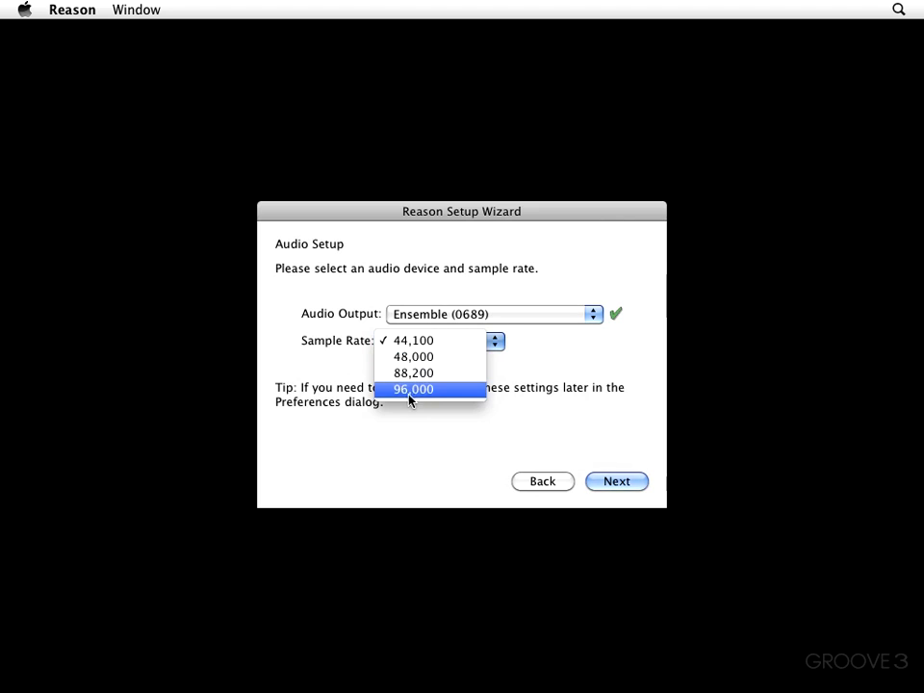
{"action": "left_click", "coordinate": [412, 339]}
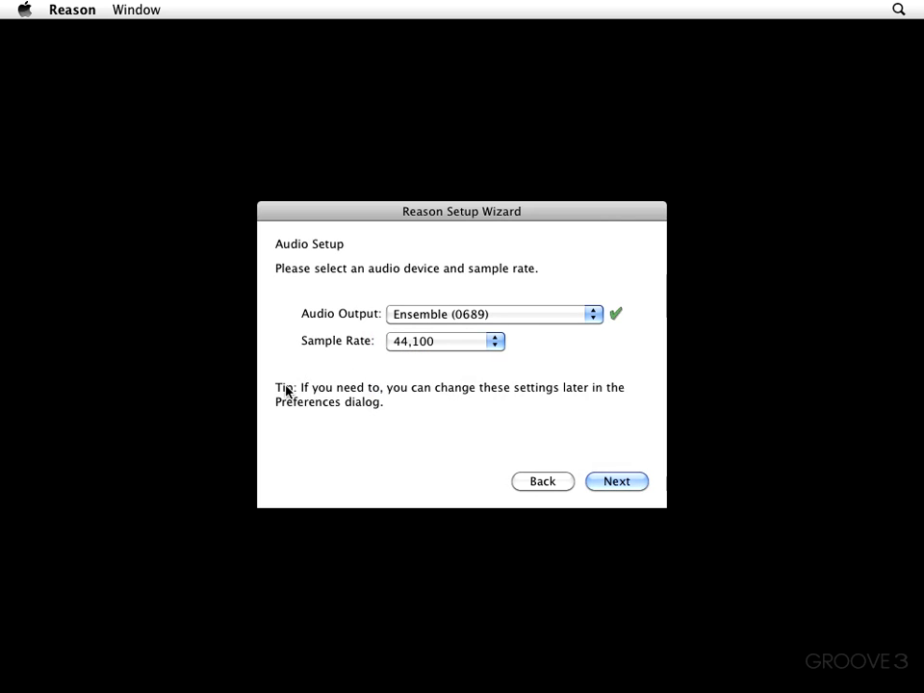
{"action": "mouse_move", "coordinate": [374, 435]}
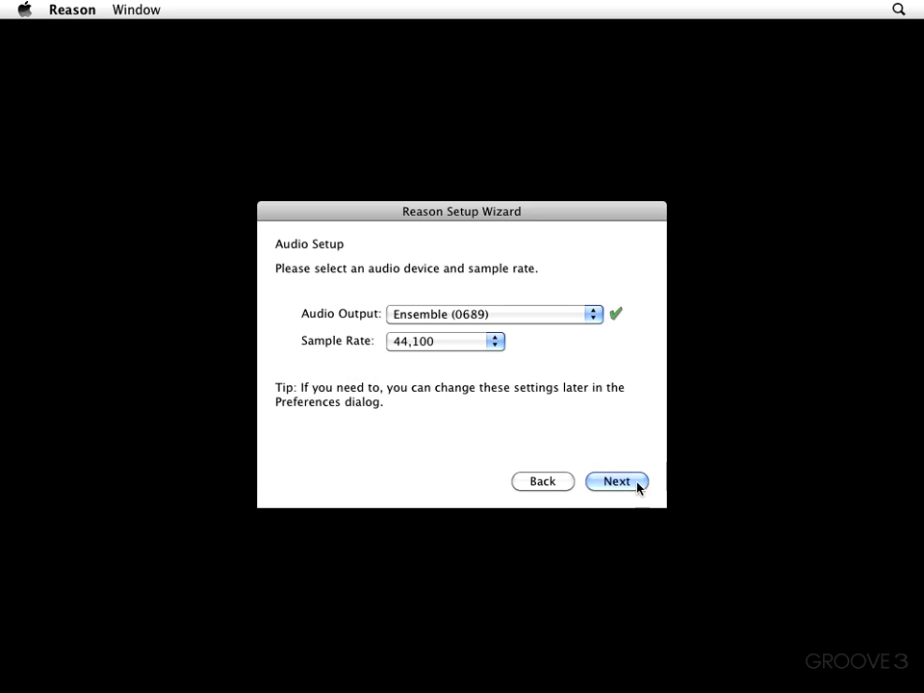
Step: Continue past Audio Setup and auto-detect a keyboard controller on the Master Keyboard page
{"action": "left_click", "coordinate": [616, 481]}
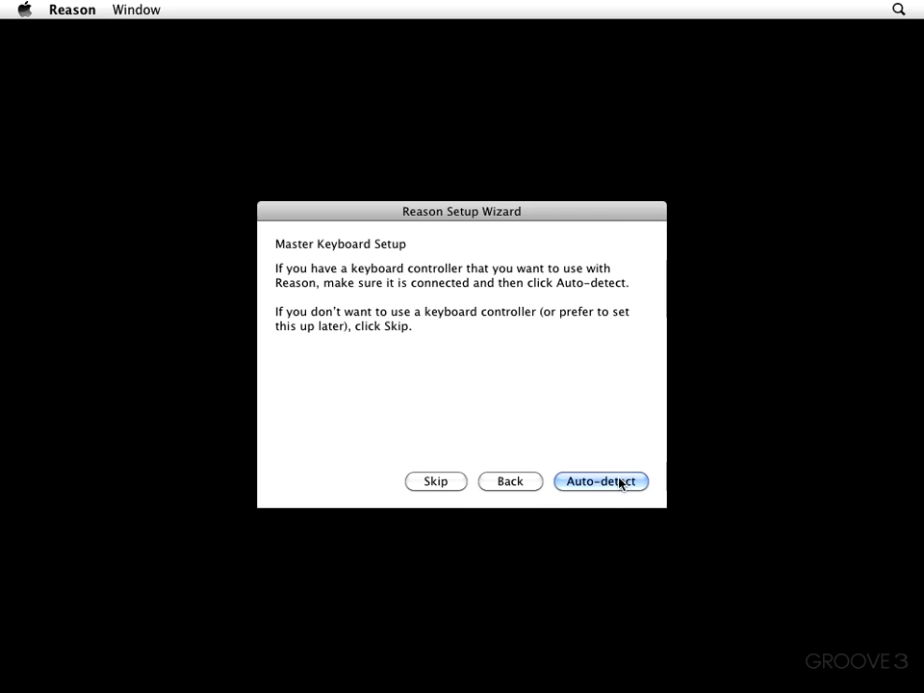
{"action": "mouse_move", "coordinate": [366, 306]}
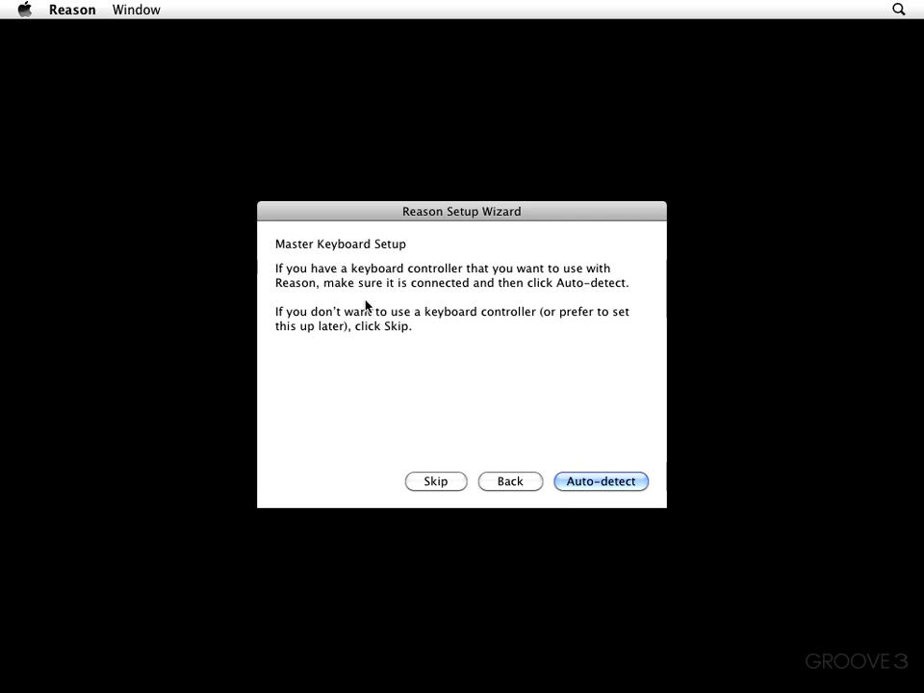
{"action": "mouse_move", "coordinate": [352, 291]}
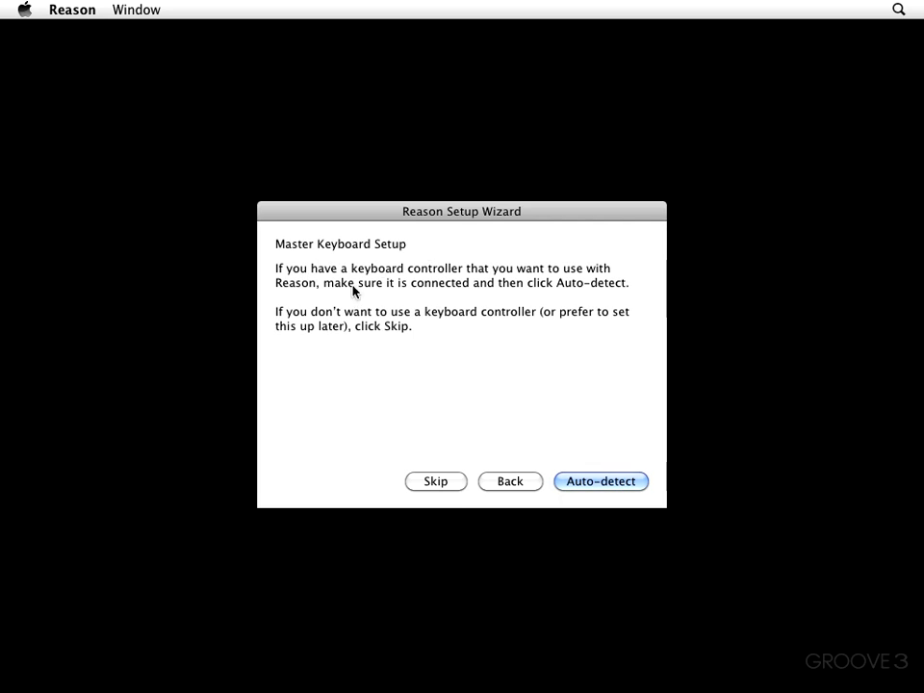
{"action": "mouse_move", "coordinate": [312, 297]}
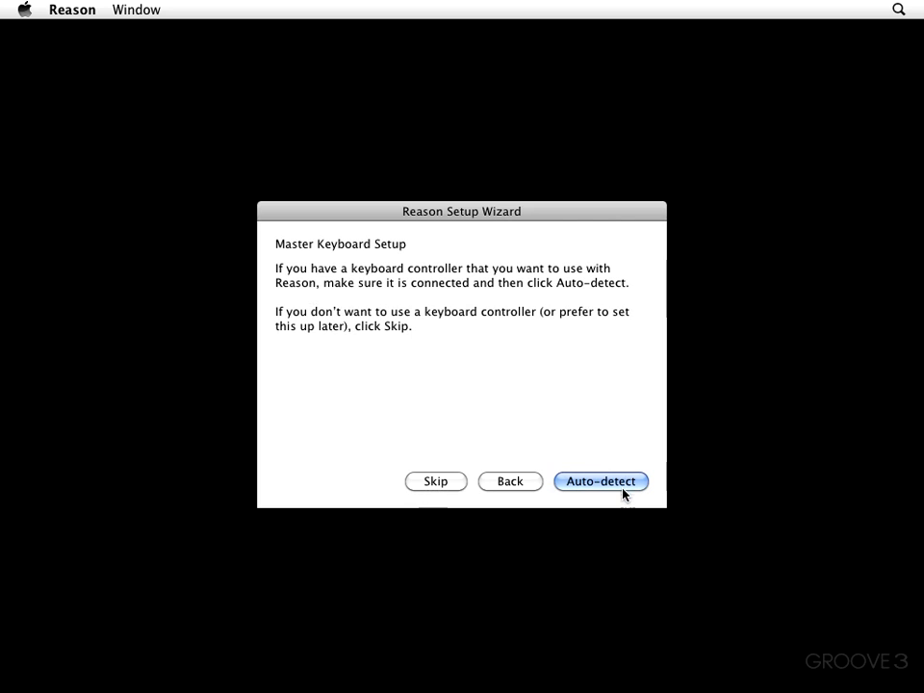
{"action": "mouse_move", "coordinate": [611, 485]}
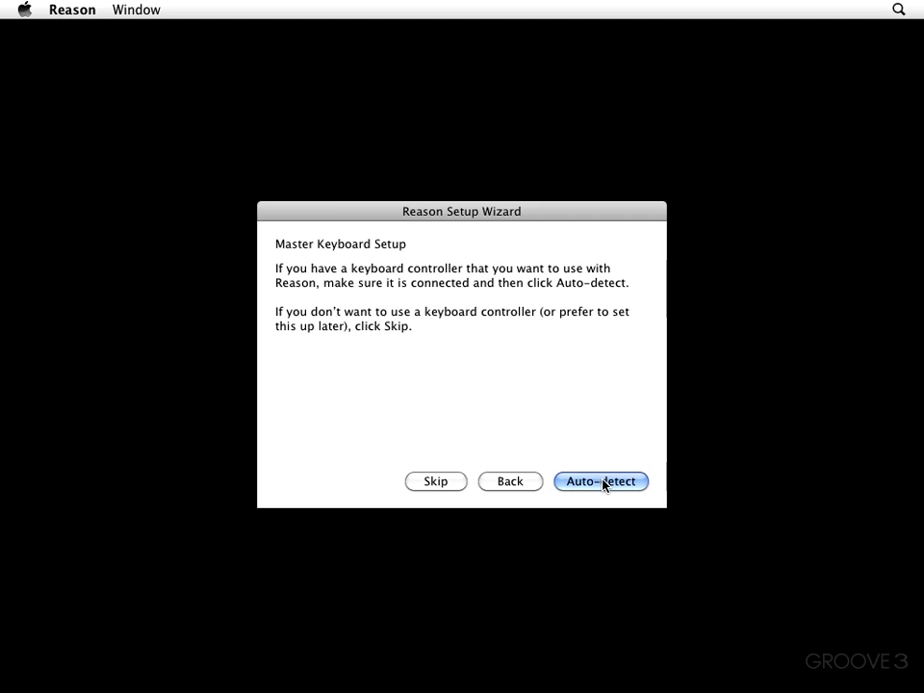
{"action": "left_click", "coordinate": [601, 481]}
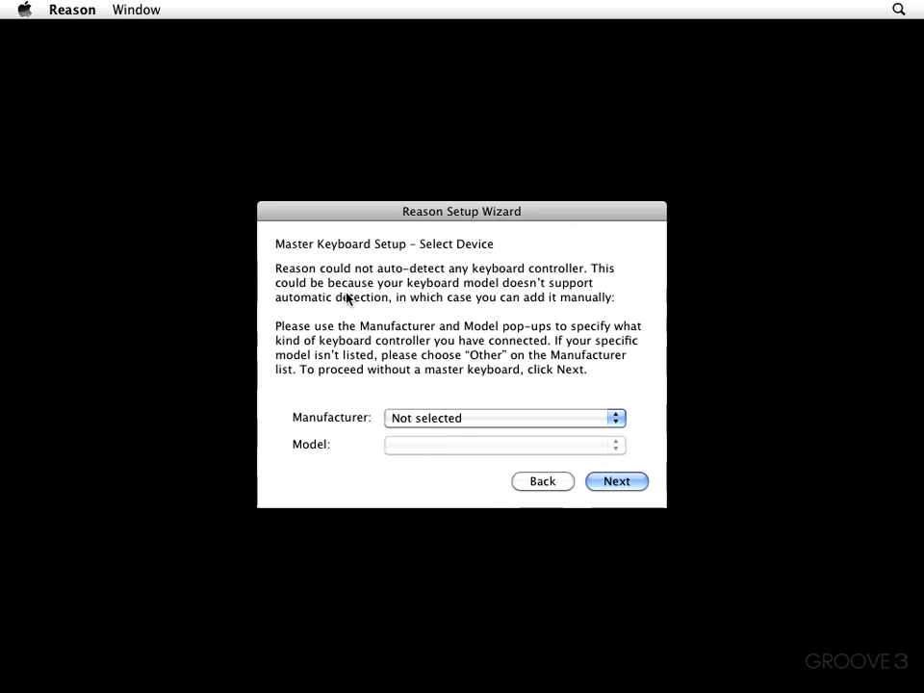
{"action": "mouse_move", "coordinate": [312, 266]}
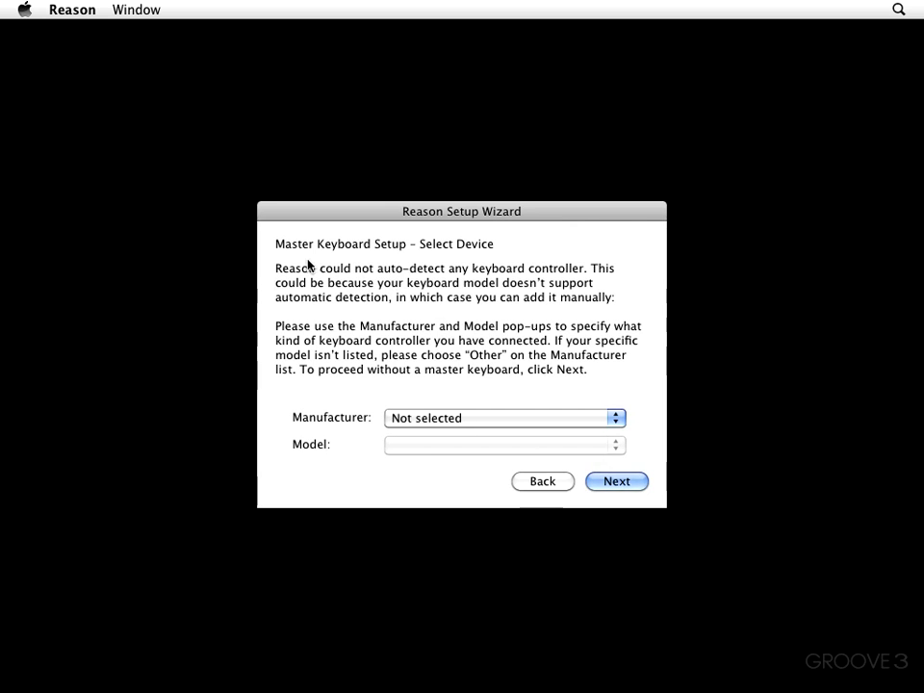
{"action": "mouse_move", "coordinate": [389, 304]}
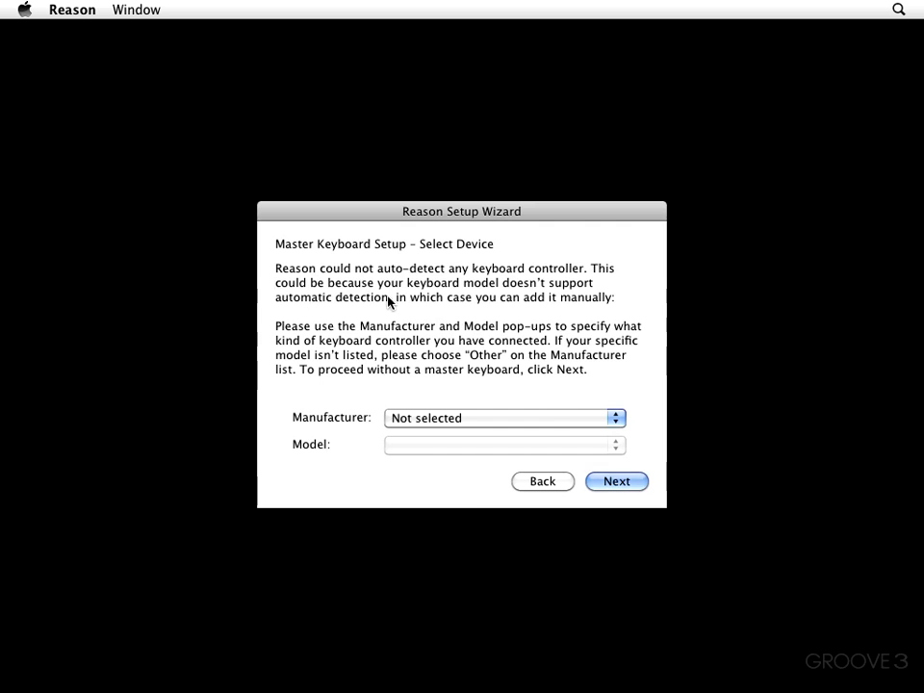
{"action": "mouse_move", "coordinate": [493, 323]}
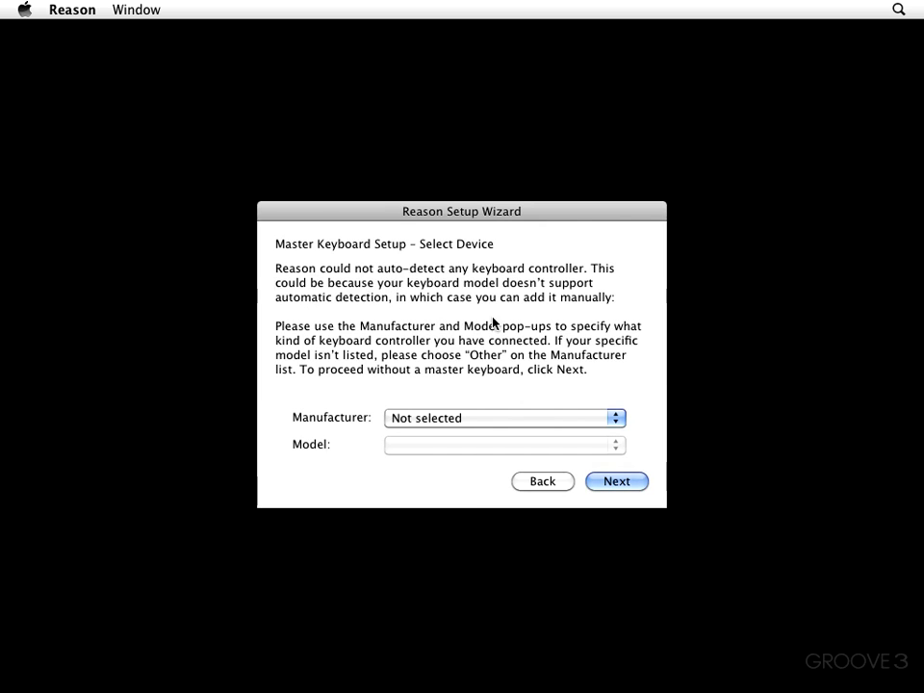
{"action": "mouse_move", "coordinate": [536, 318]}
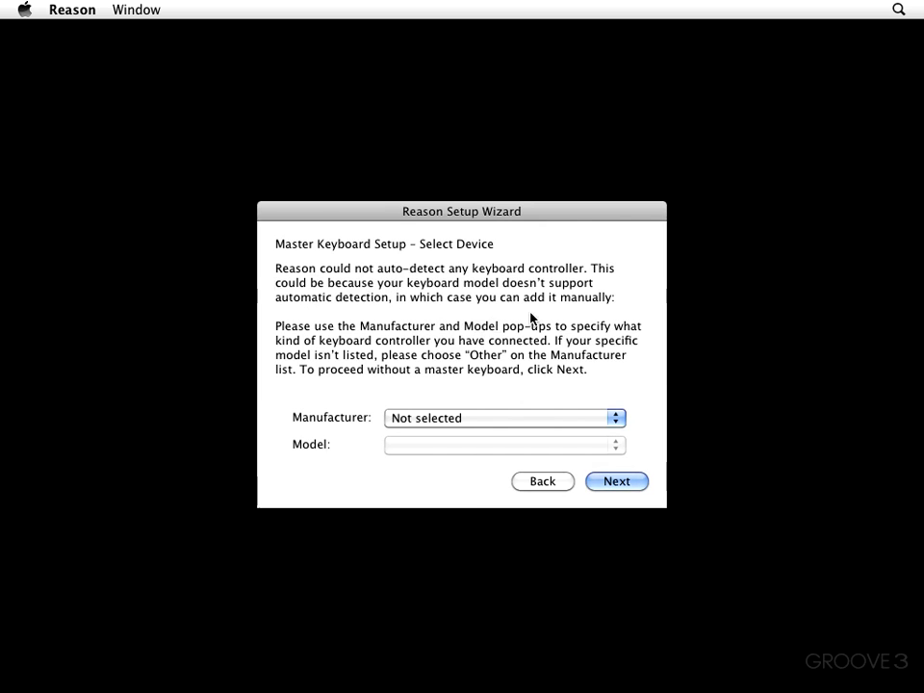
{"action": "mouse_move", "coordinate": [443, 320]}
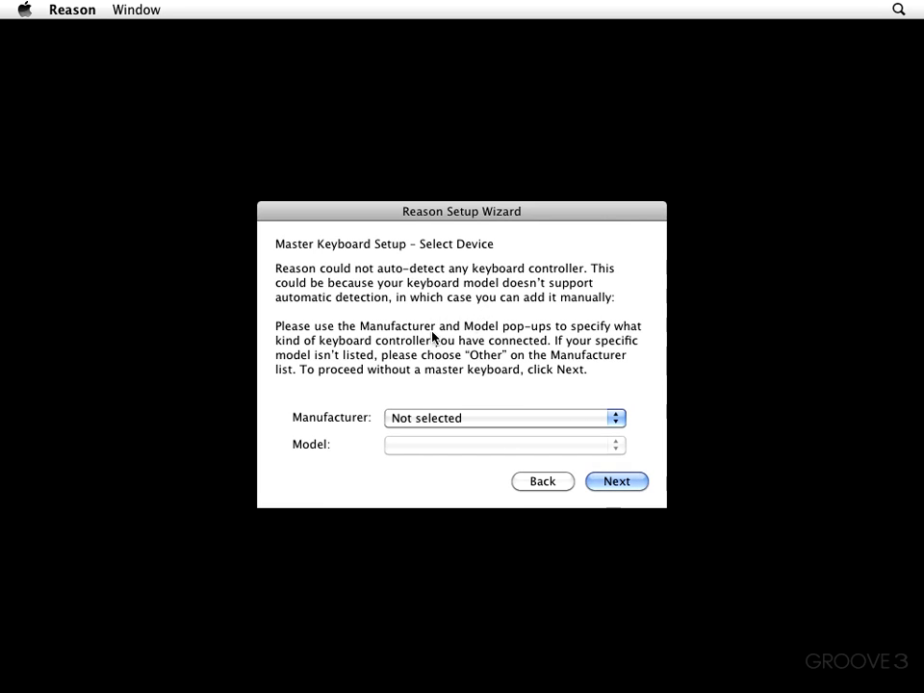
Step: Choose Novation as manufacturer and Automap Keyboard as model, then continue
{"action": "left_click", "coordinate": [505, 418]}
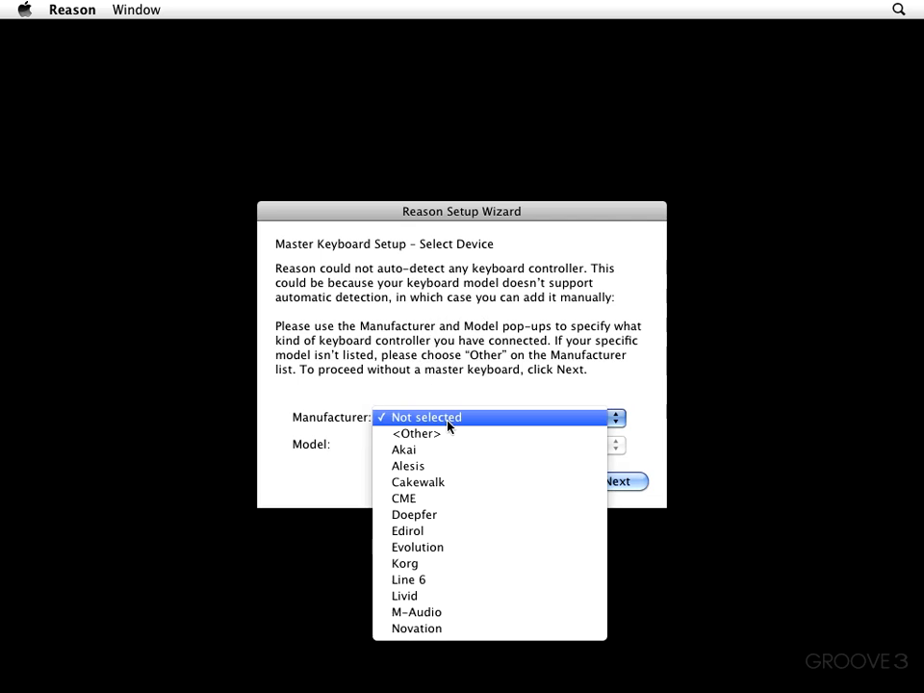
{"action": "mouse_move", "coordinate": [416, 628]}
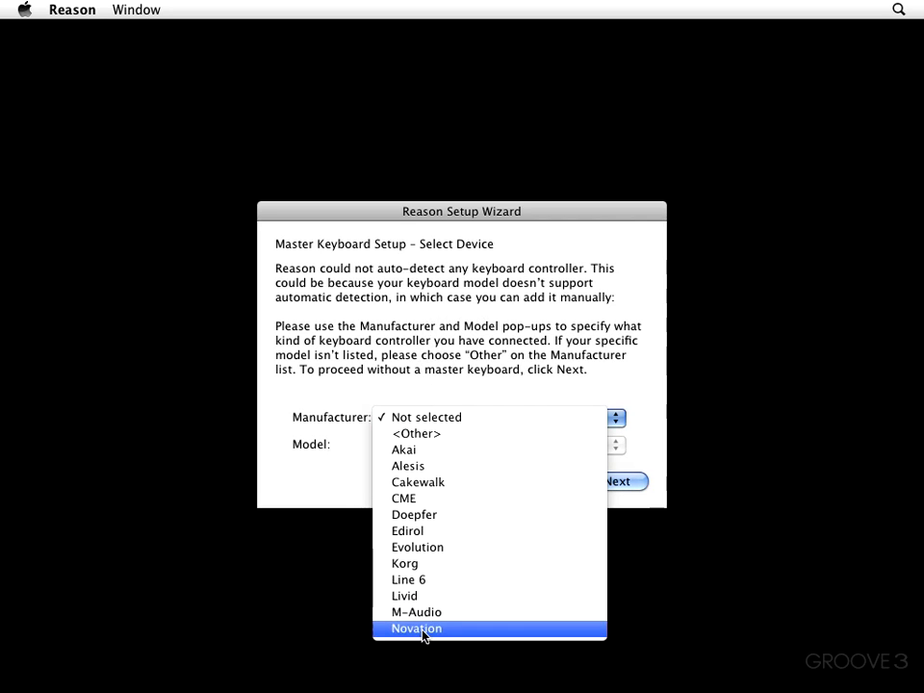
{"action": "left_click", "coordinate": [416, 628]}
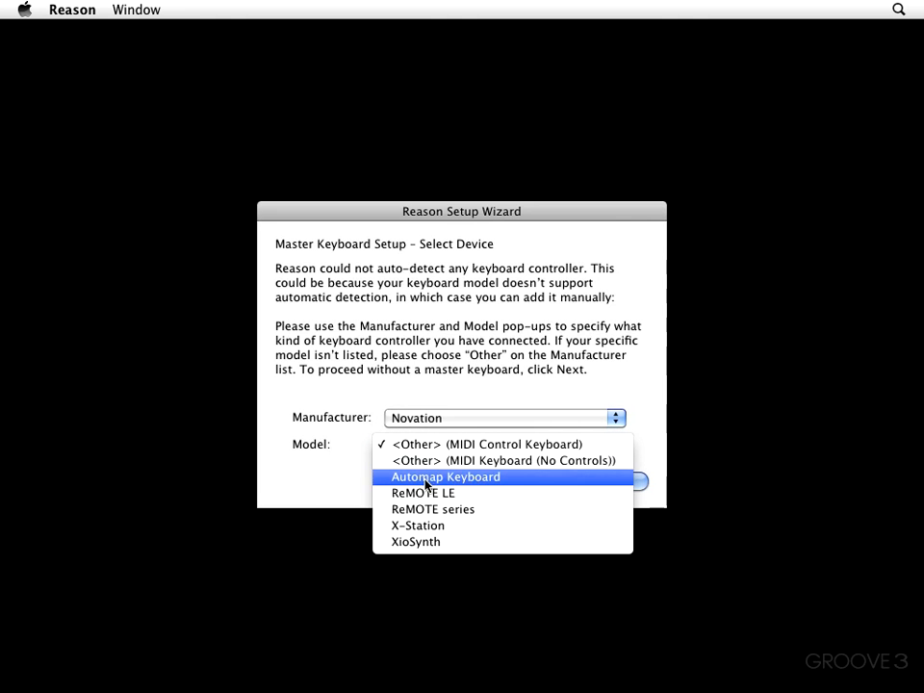
{"action": "left_click", "coordinate": [447, 477]}
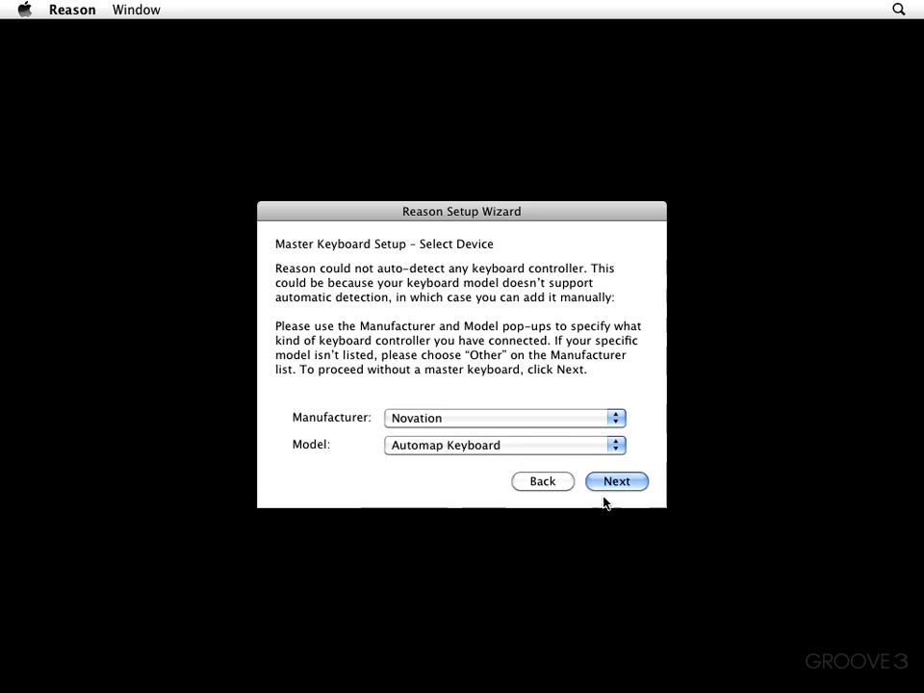
{"action": "left_click", "coordinate": [616, 482]}
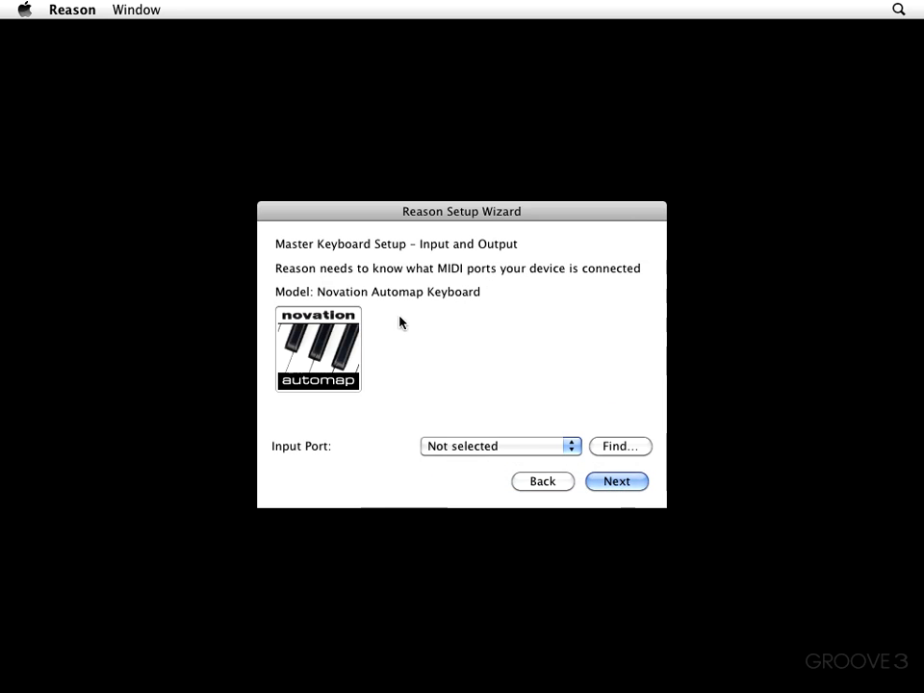
Step: Find the keyboard's MIDI input, accept the detected SL MkII Port 1 and continue
{"action": "left_click", "coordinate": [499, 447]}
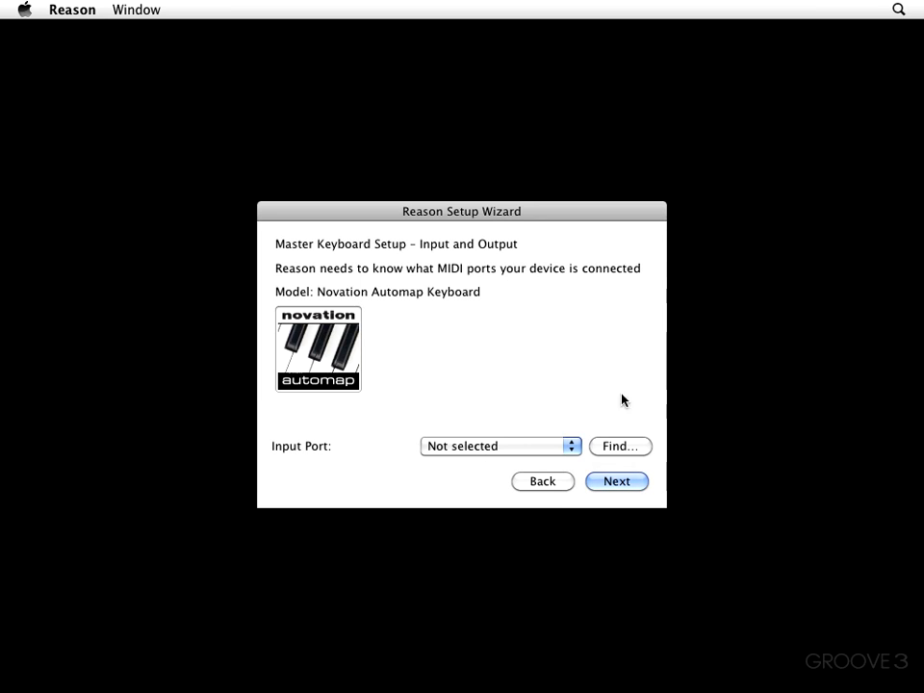
{"action": "mouse_move", "coordinate": [623, 450]}
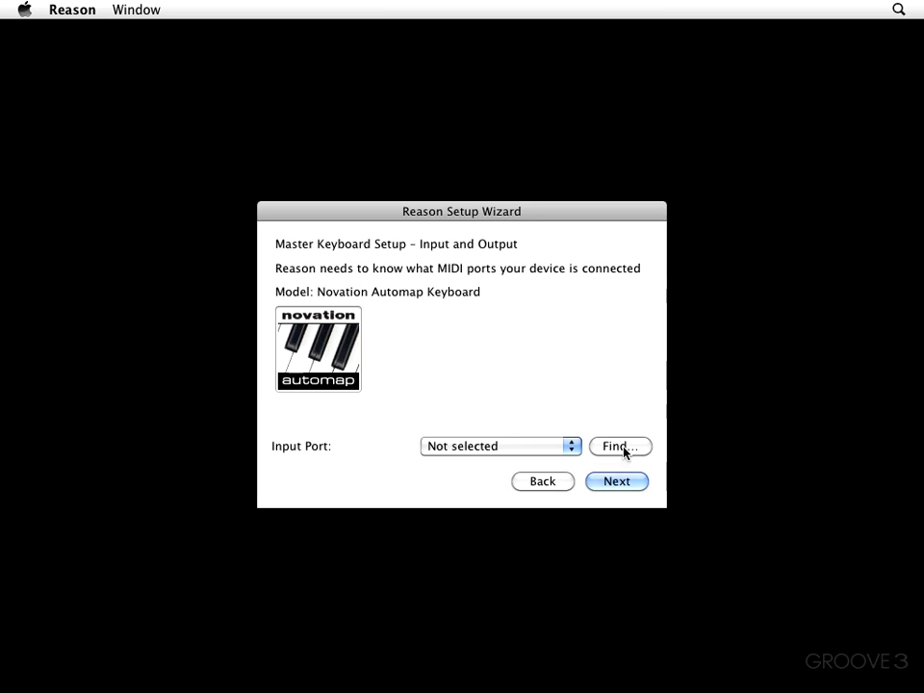
{"action": "left_click", "coordinate": [620, 446]}
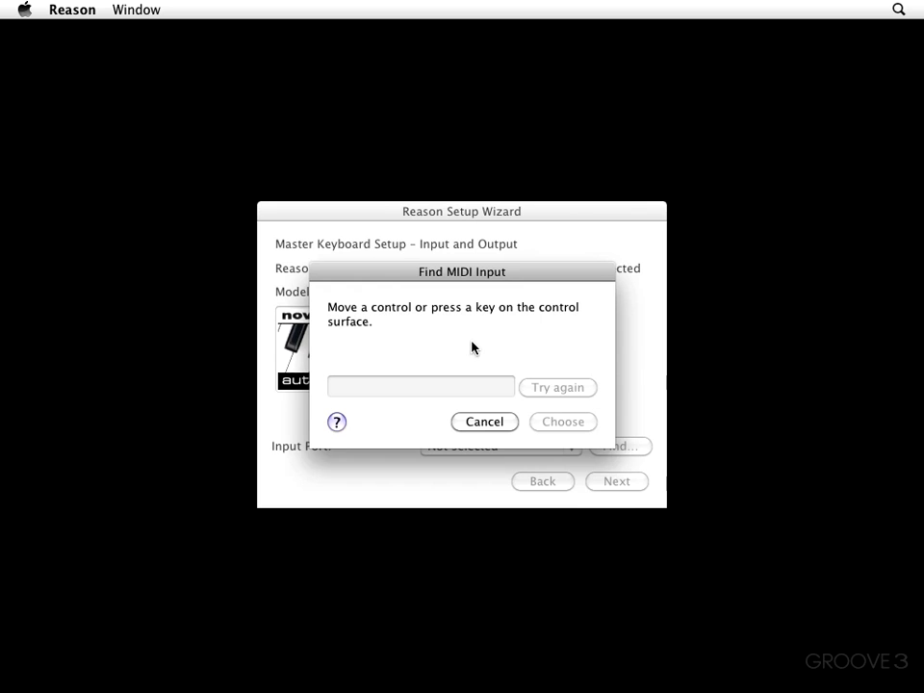
{"action": "mouse_move", "coordinate": [477, 366]}
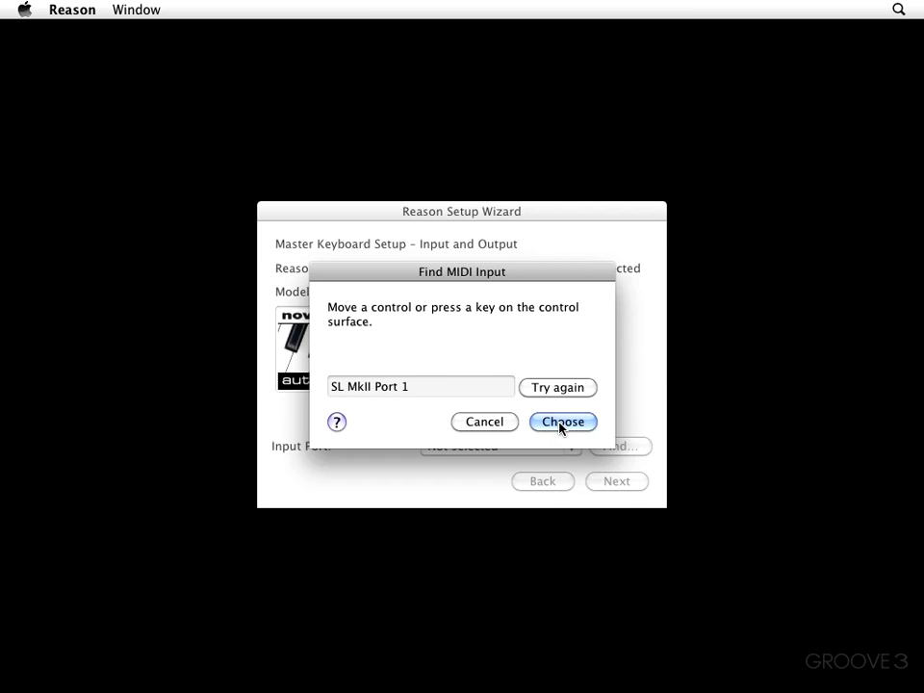
{"action": "left_click", "coordinate": [562, 422]}
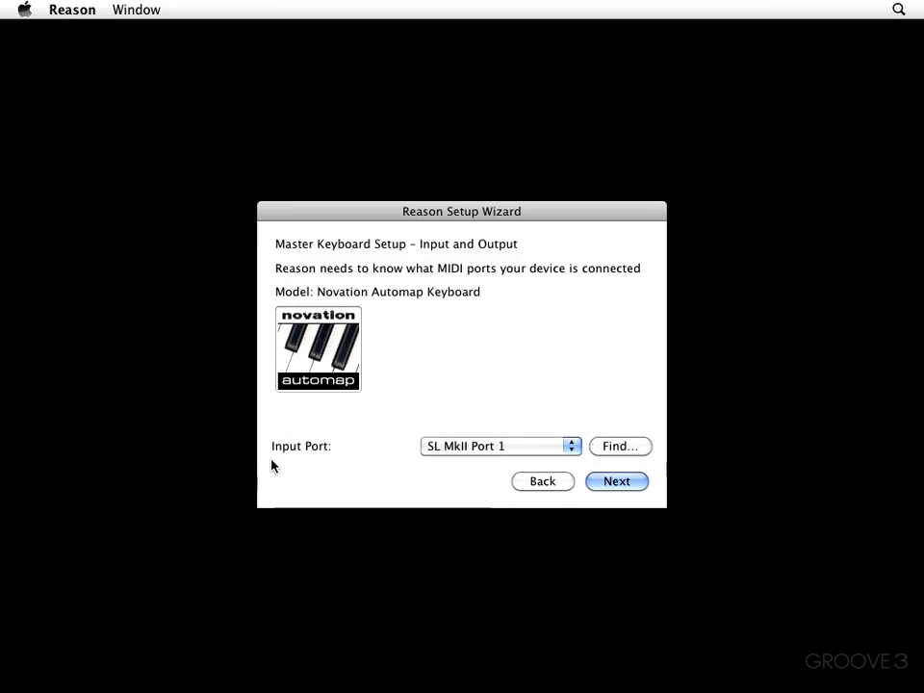
{"action": "left_click", "coordinate": [499, 447]}
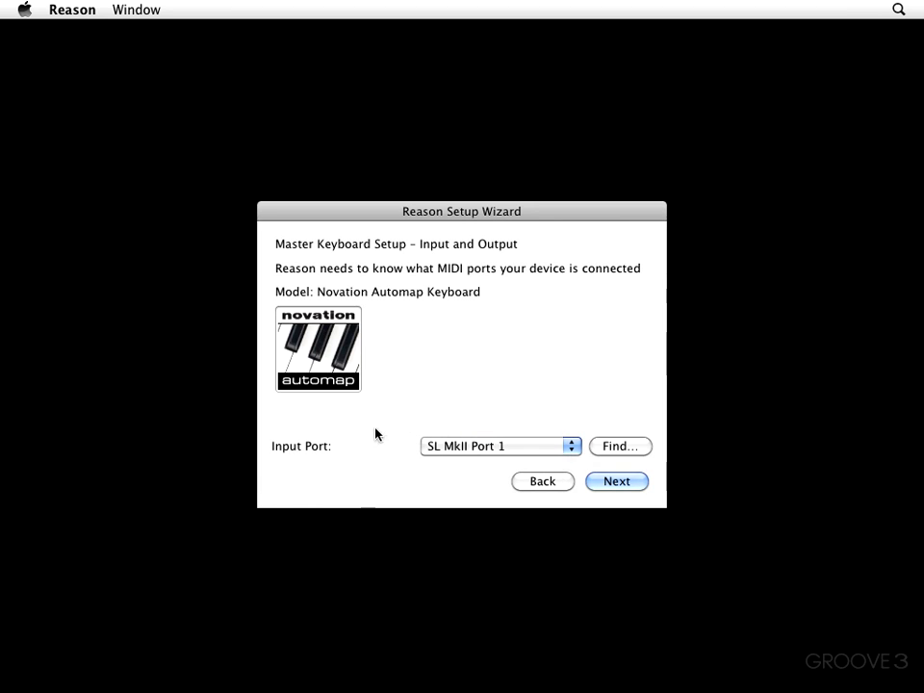
{"action": "mouse_move", "coordinate": [443, 485]}
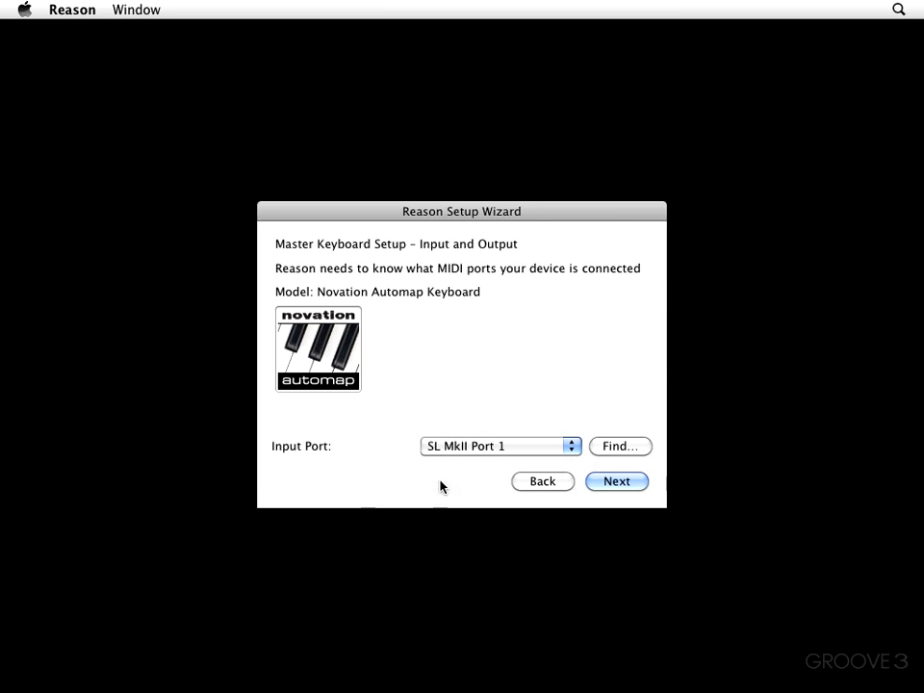
{"action": "left_click", "coordinate": [616, 481]}
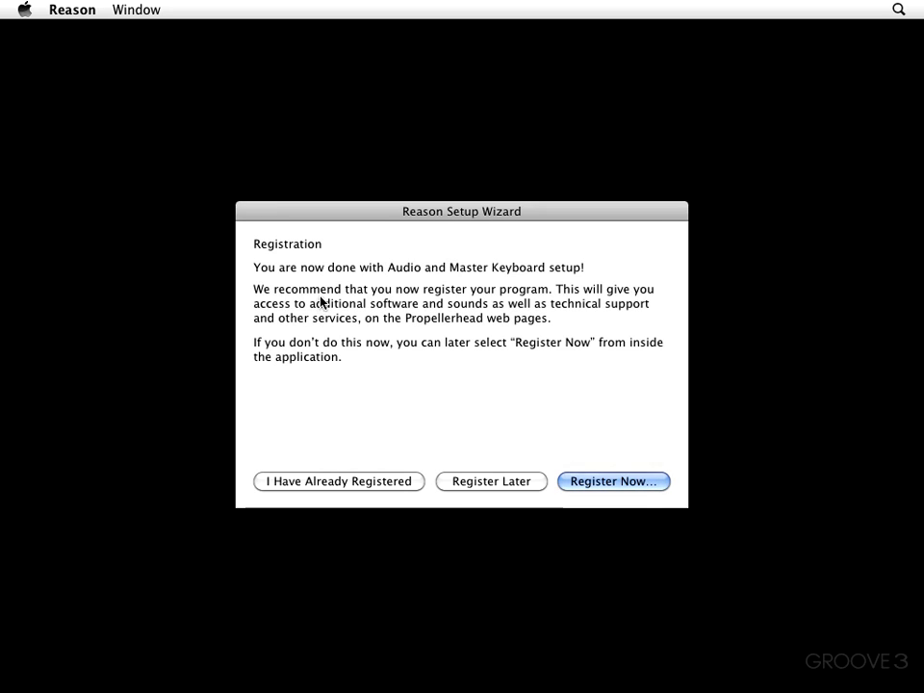
{"action": "mouse_move", "coordinate": [574, 329]}
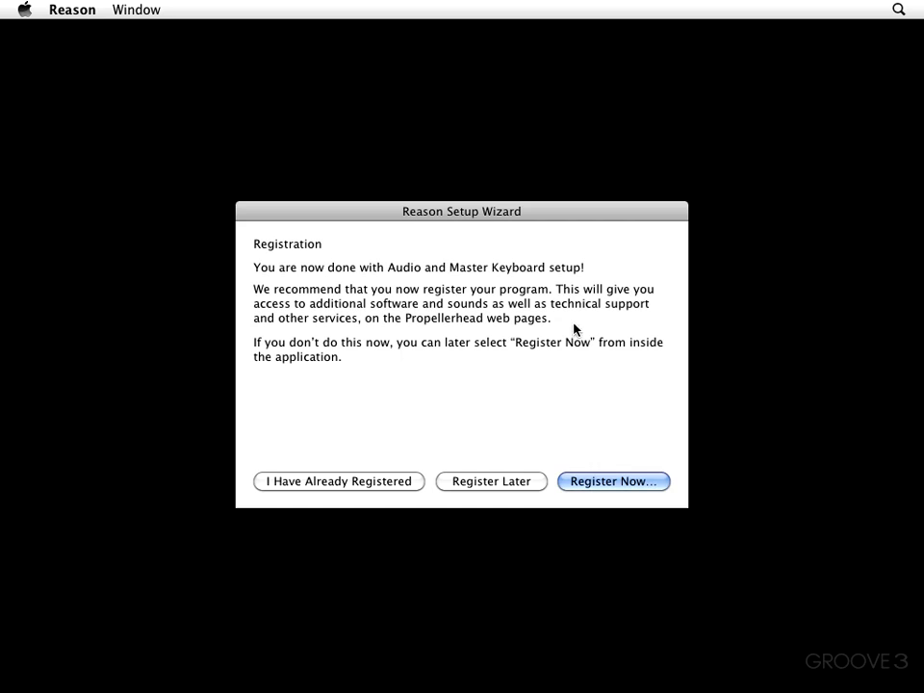
{"action": "mouse_move", "coordinate": [317, 320]}
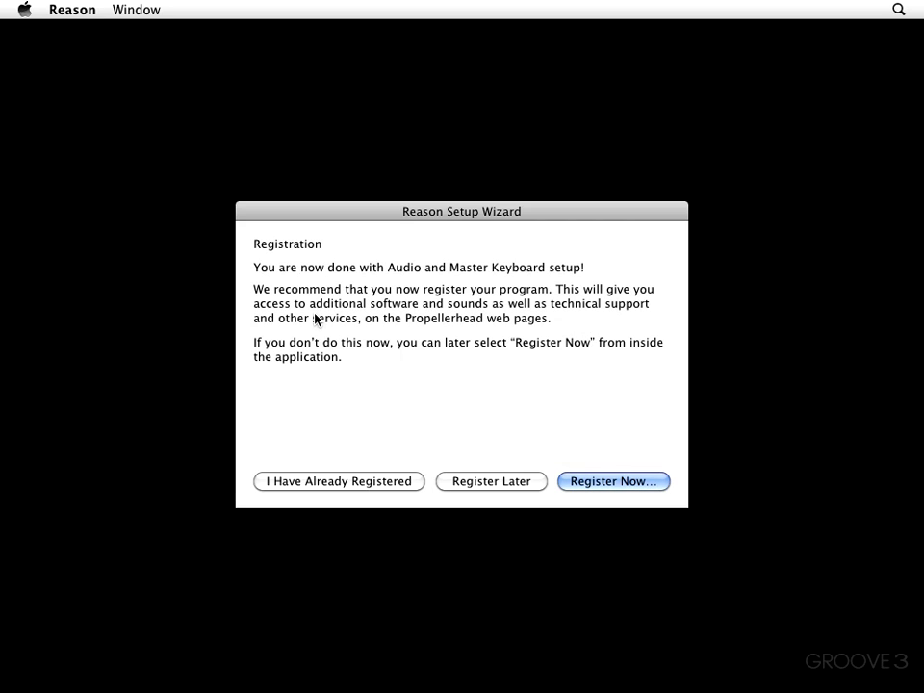
{"action": "mouse_move", "coordinate": [339, 317]}
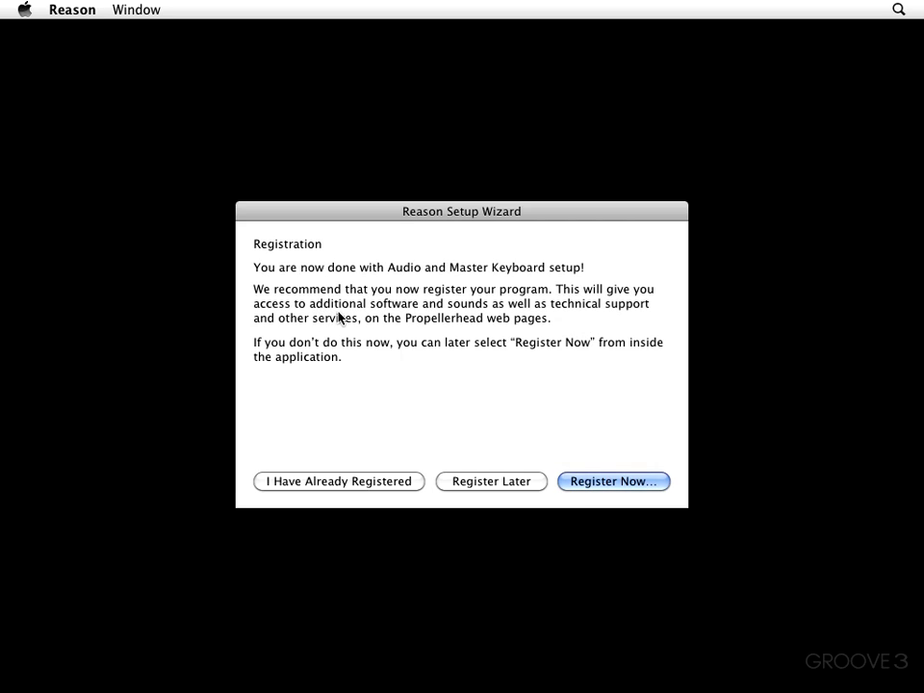
{"action": "mouse_move", "coordinate": [333, 337]}
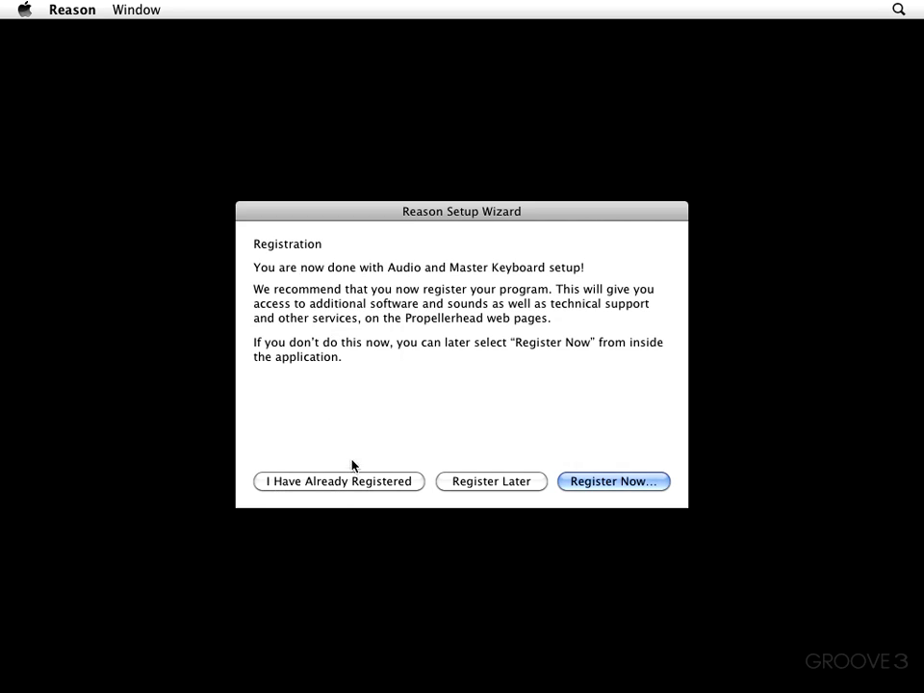
{"action": "mouse_move", "coordinate": [491, 485]}
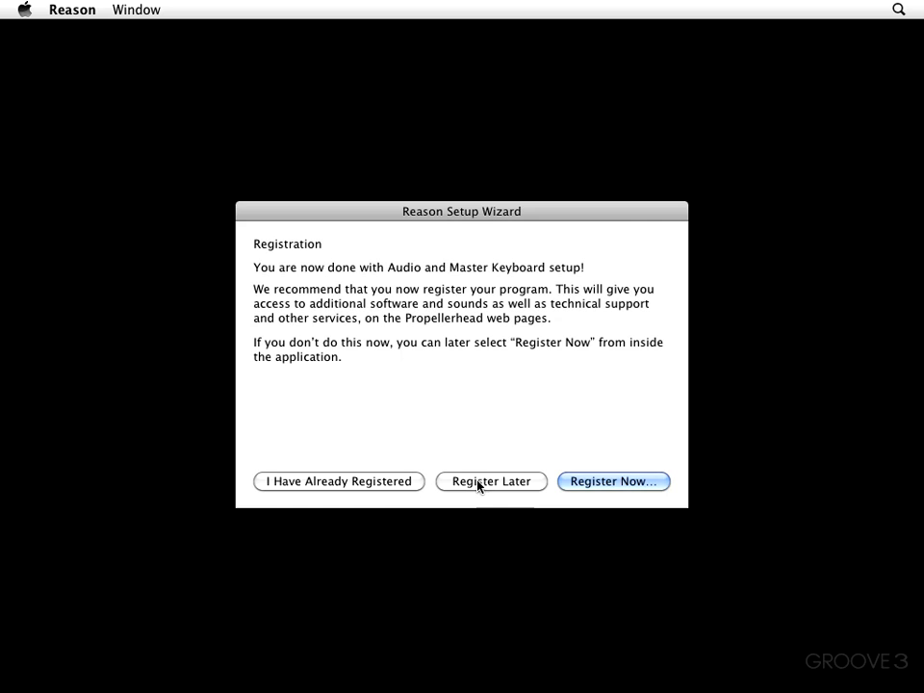
{"action": "mouse_move", "coordinate": [185, 366]}
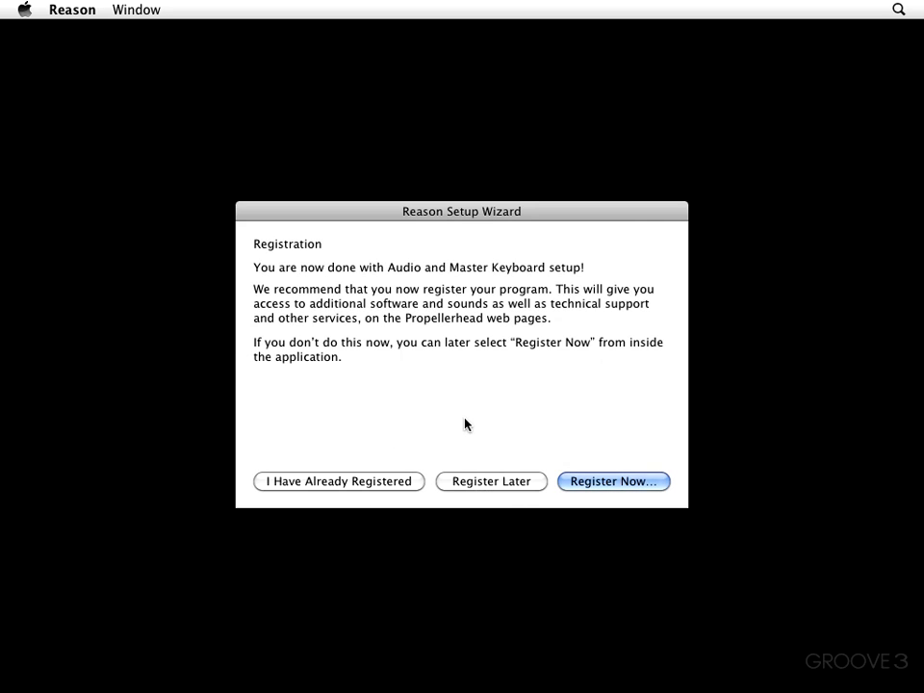
Step: Choose Register Now to bring up Propellerhead's product registration web page
{"action": "left_click", "coordinate": [613, 481]}
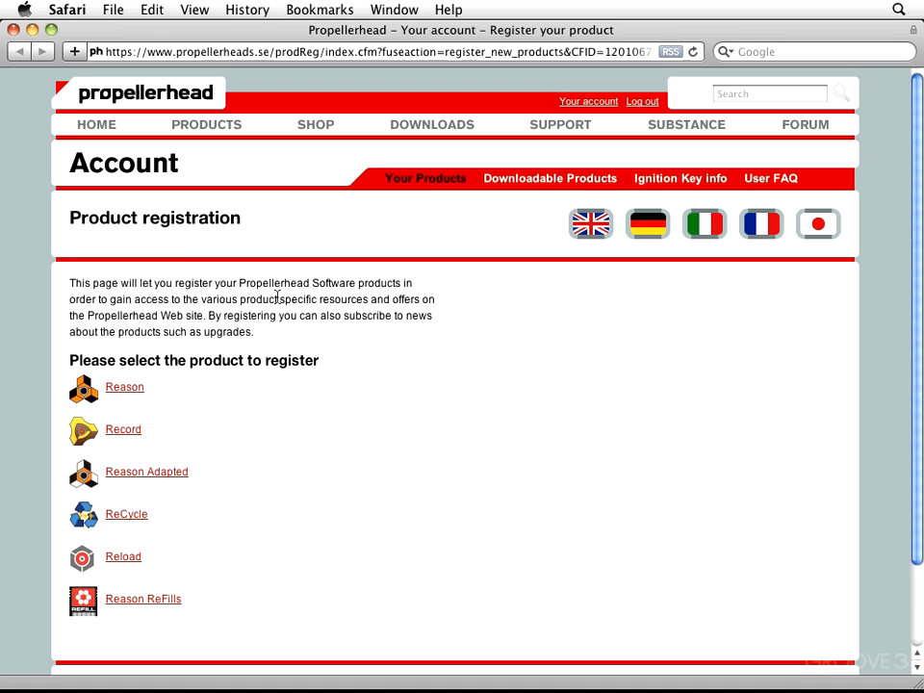
{"action": "mouse_move", "coordinate": [135, 351]}
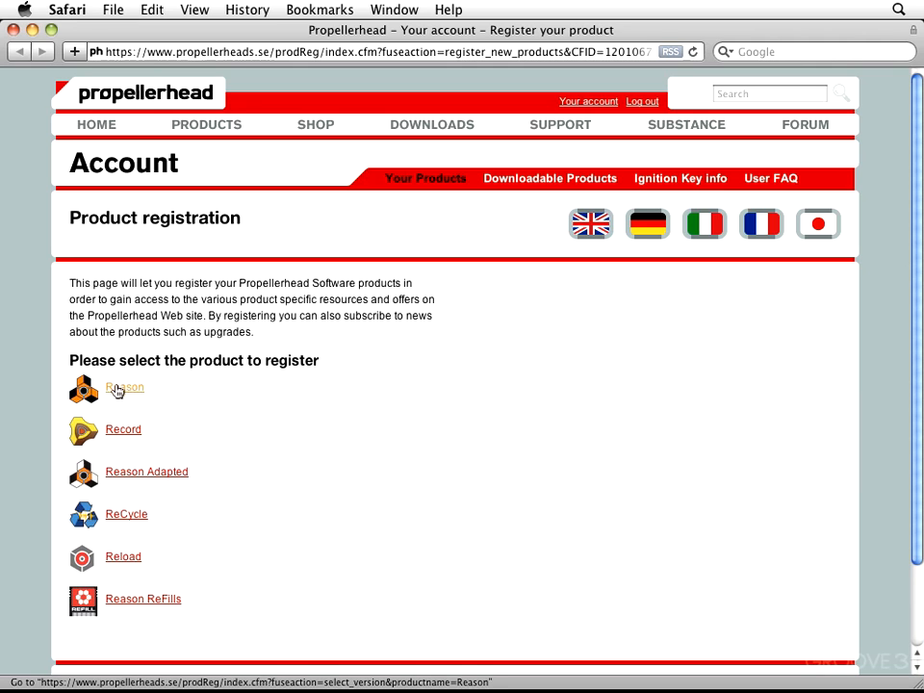
Step: Pick Reason, version Reason 5, and continue to its license entry form
{"action": "left_click", "coordinate": [123, 385]}
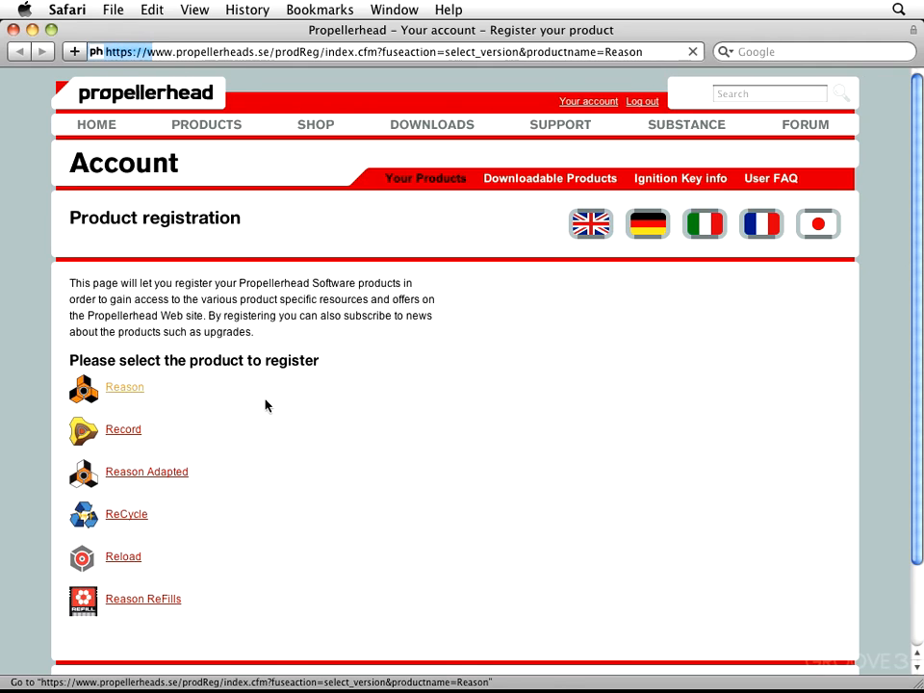
{"action": "left_click", "coordinate": [124, 385]}
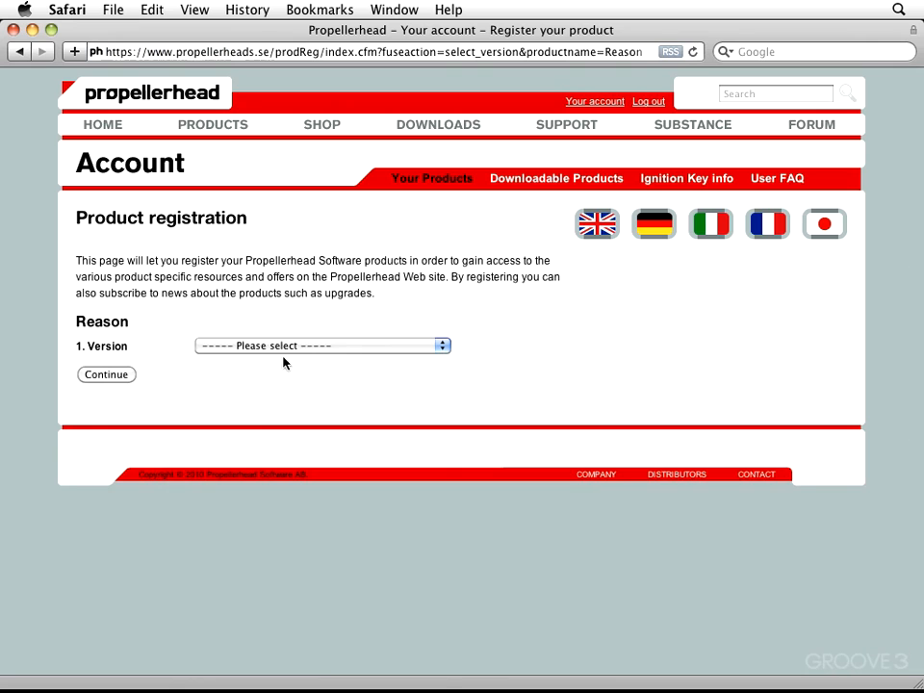
{"action": "left_click", "coordinate": [323, 344]}
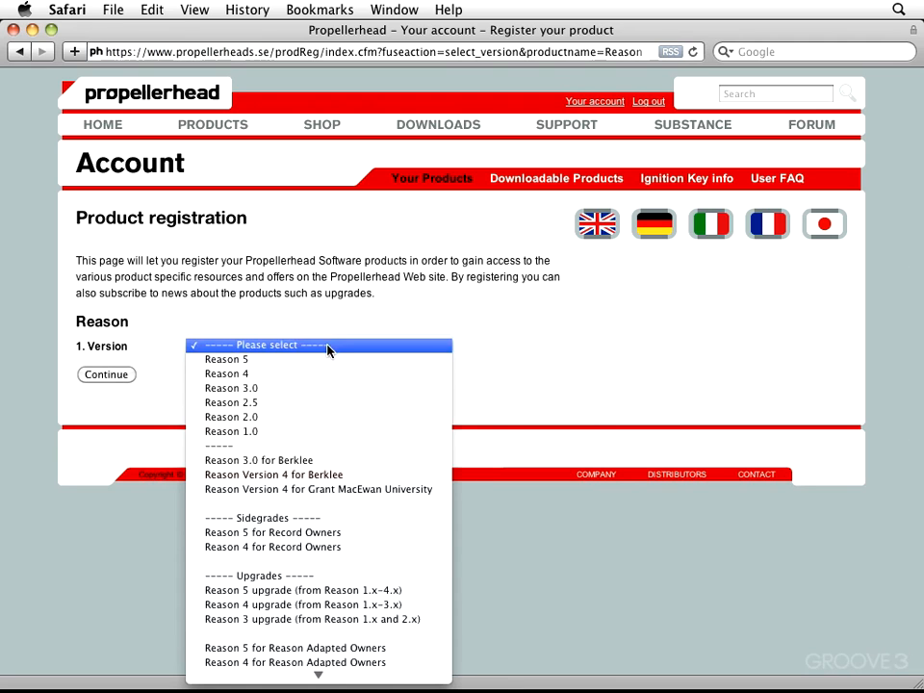
{"action": "left_click", "coordinate": [227, 360]}
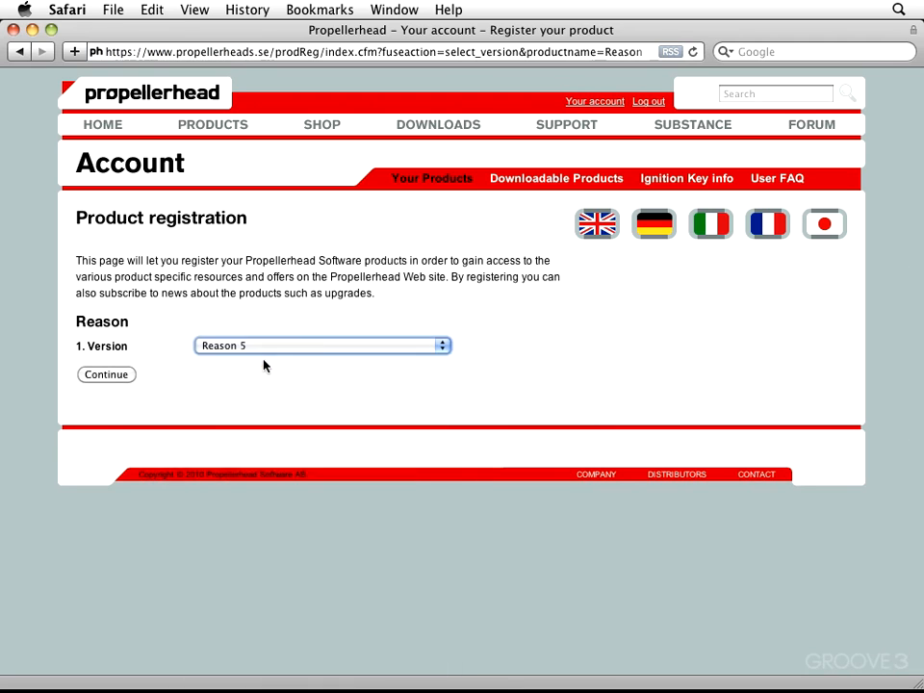
{"action": "left_click", "coordinate": [105, 374]}
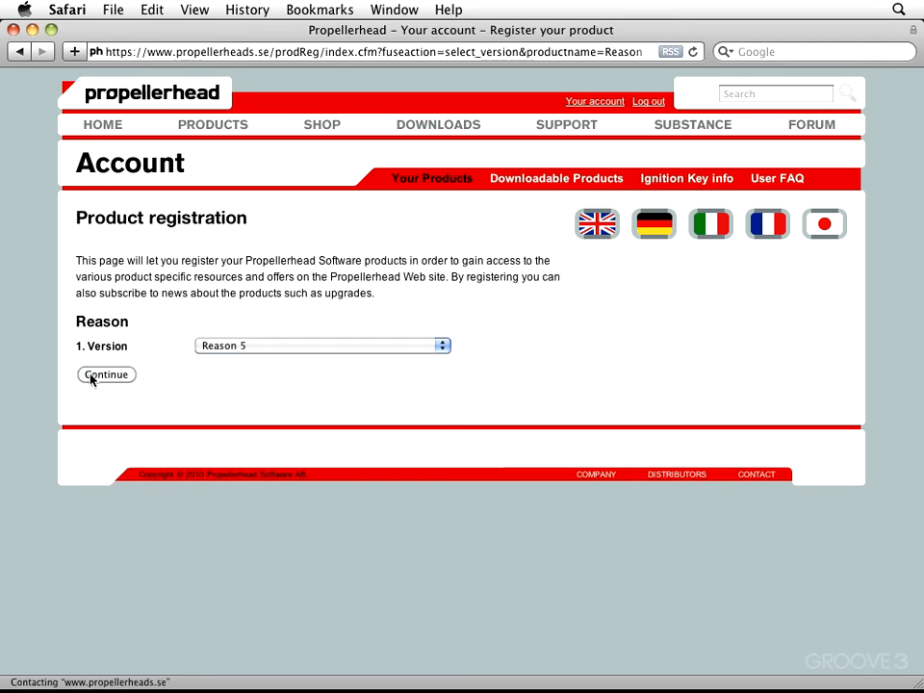
{"action": "left_click", "coordinate": [106, 374]}
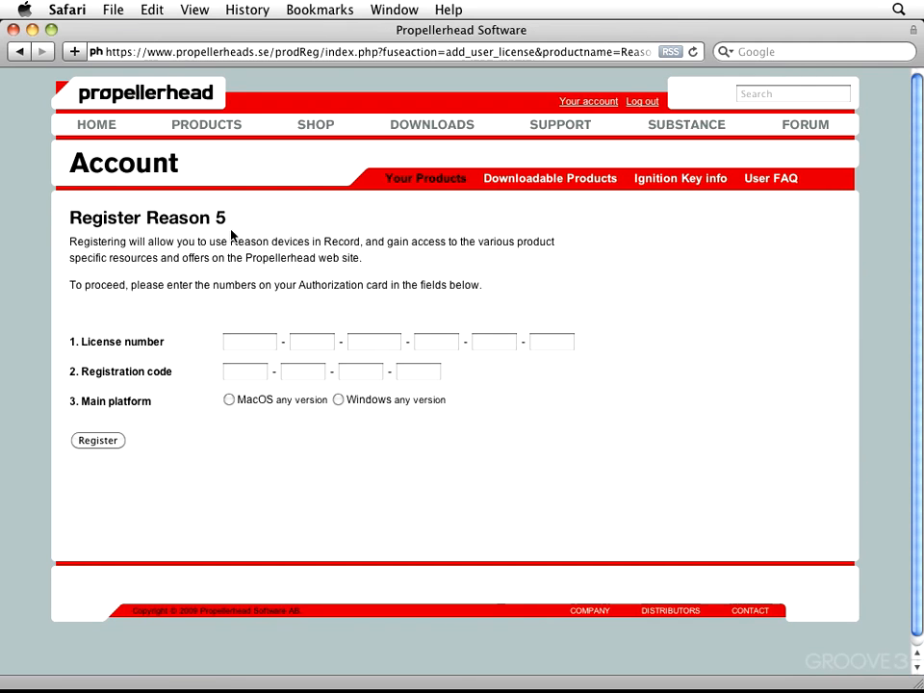
{"action": "mouse_move", "coordinate": [231, 302]}
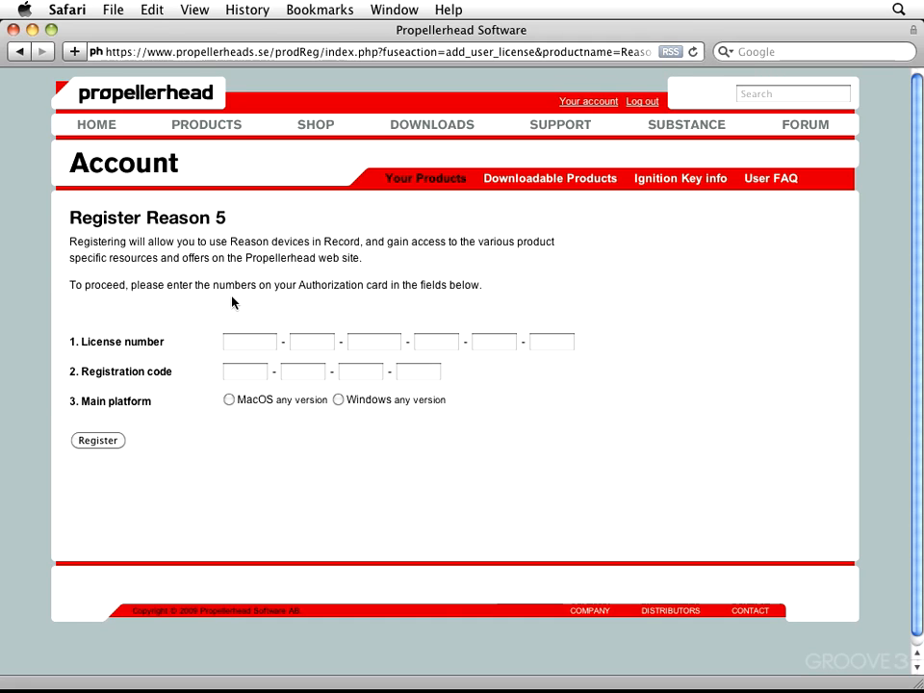
{"action": "mouse_move", "coordinate": [117, 387]}
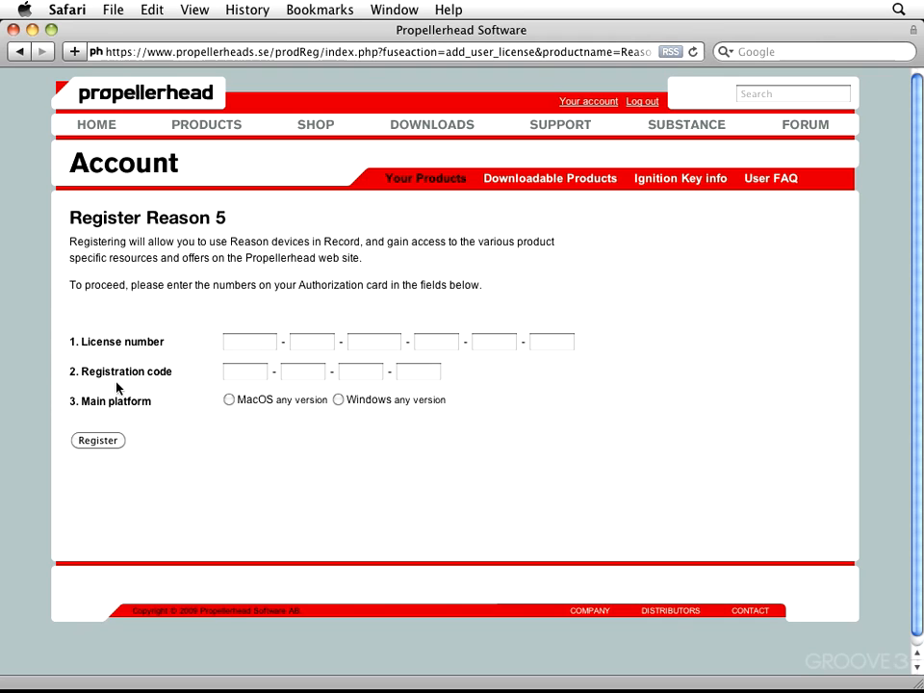
{"action": "mouse_move", "coordinate": [89, 414]}
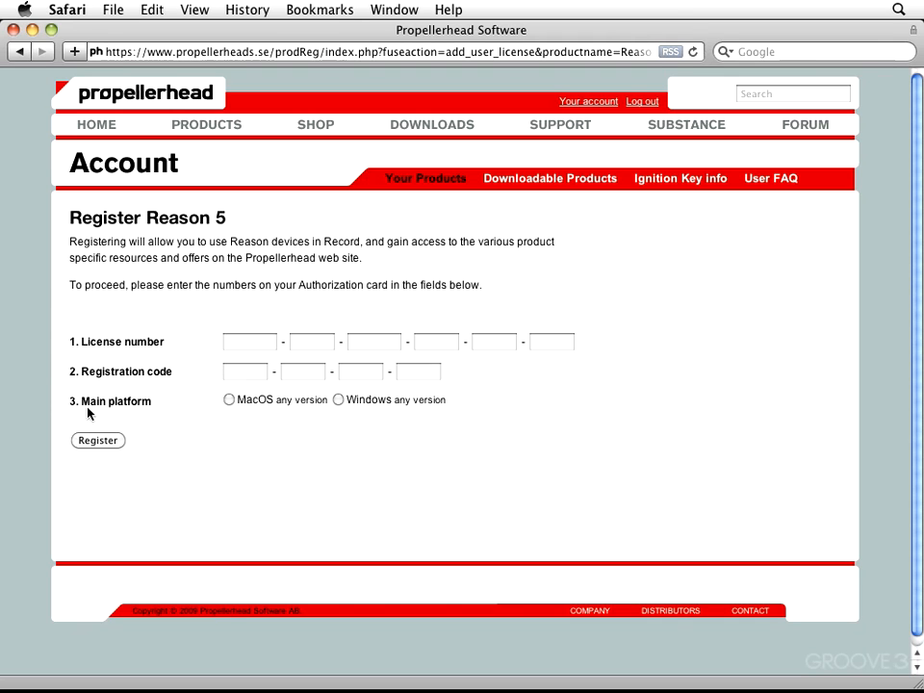
{"action": "mouse_move", "coordinate": [235, 406]}
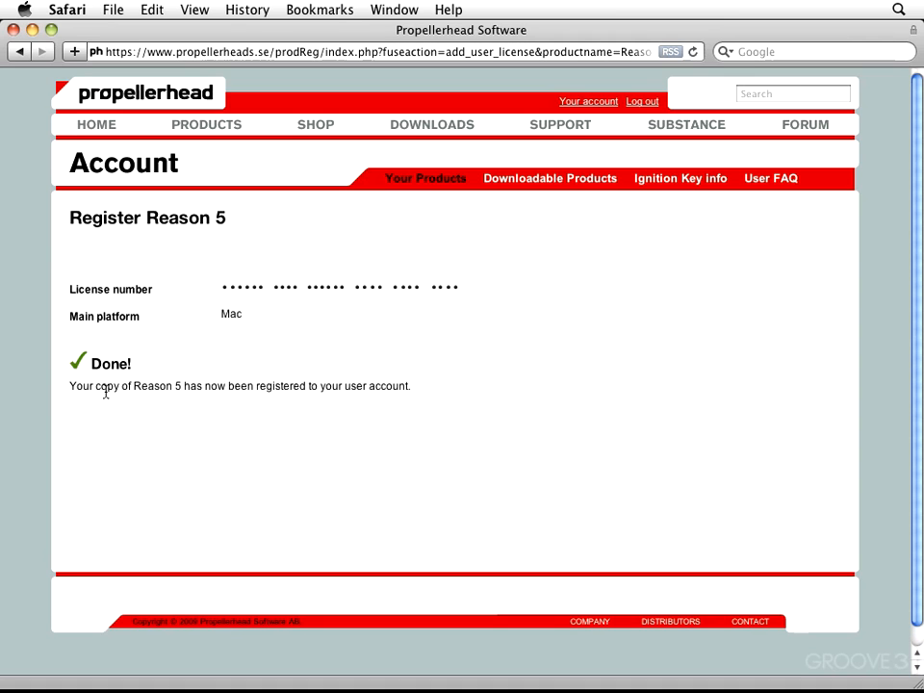
{"action": "mouse_move", "coordinate": [211, 417]}
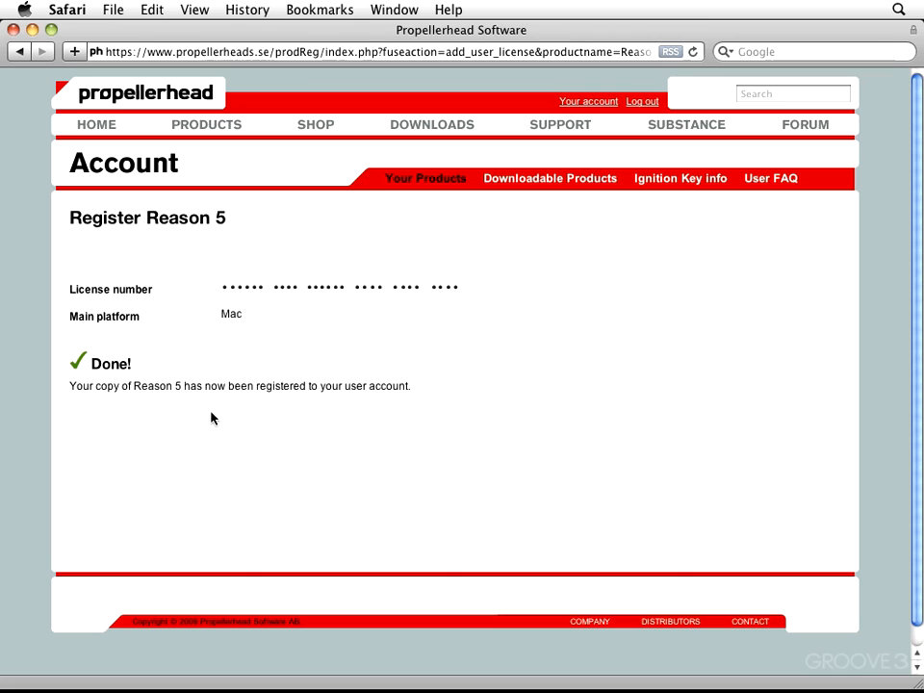
{"action": "mouse_move", "coordinate": [312, 422]}
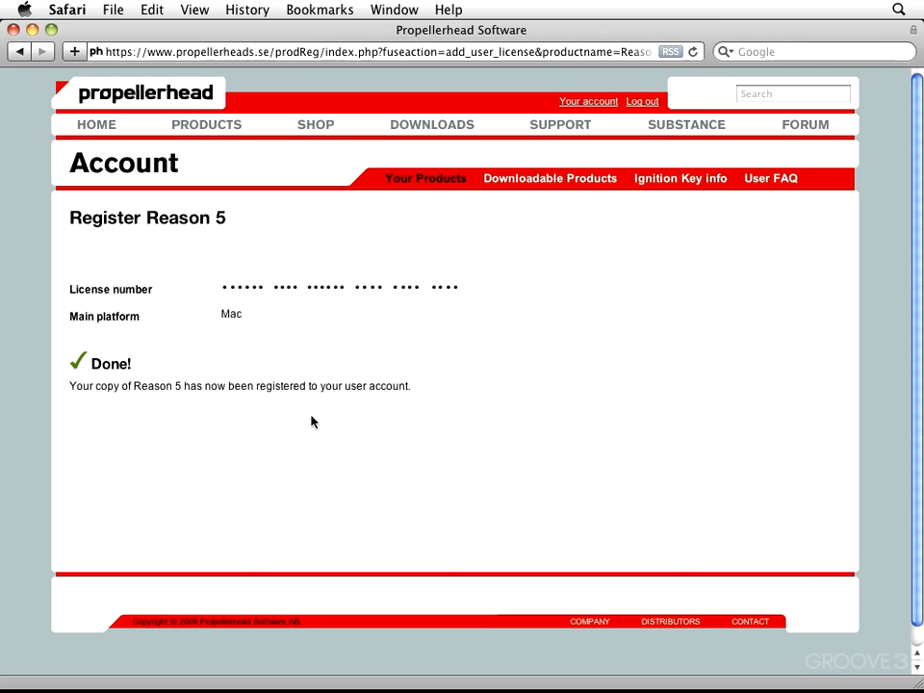
{"action": "mouse_move", "coordinate": [427, 433]}
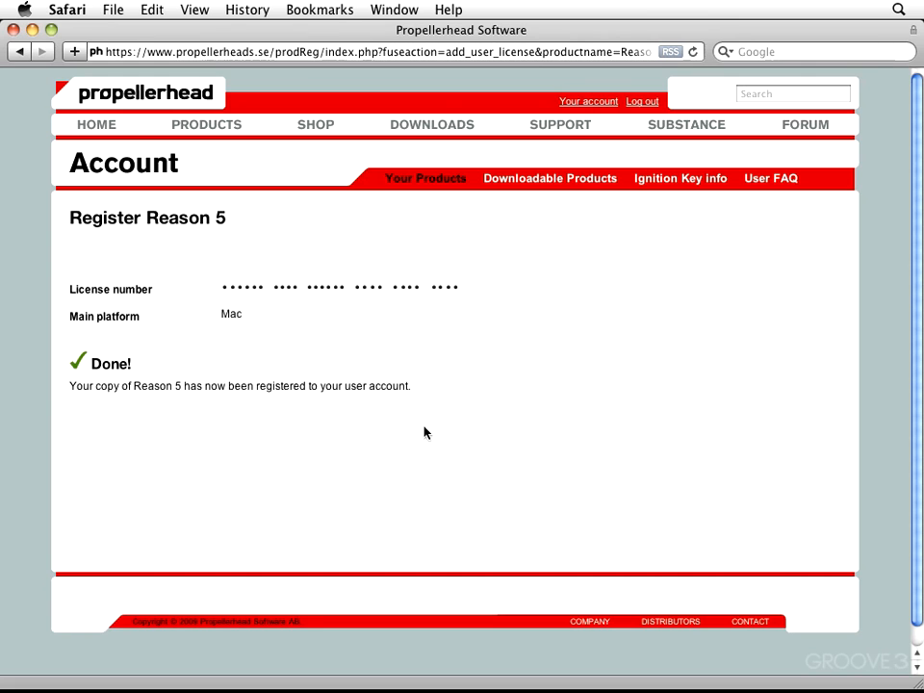
{"action": "mouse_move", "coordinate": [550, 185]}
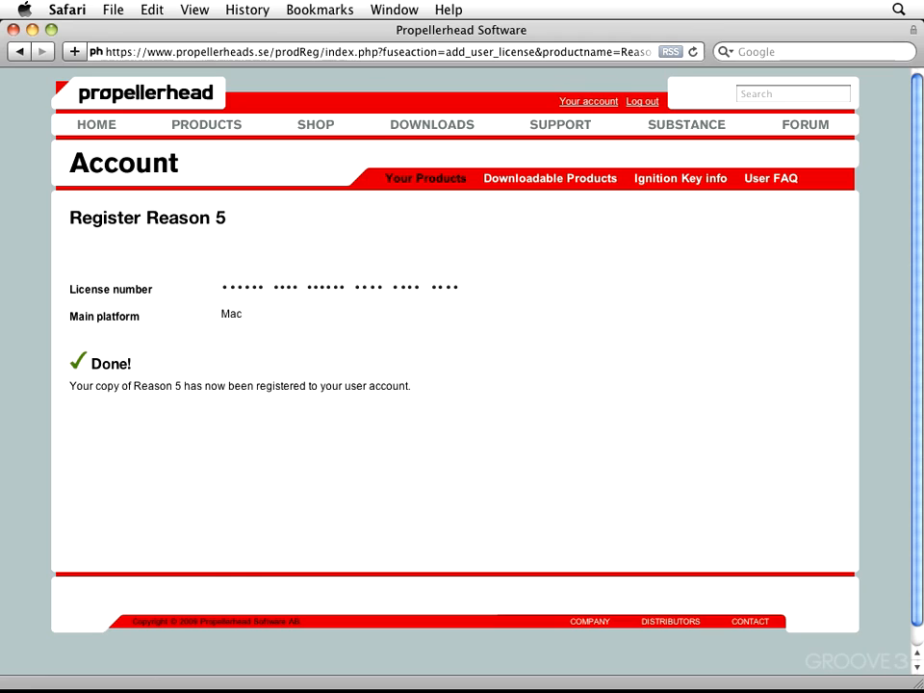
{"action": "mouse_move", "coordinate": [597, 343]}
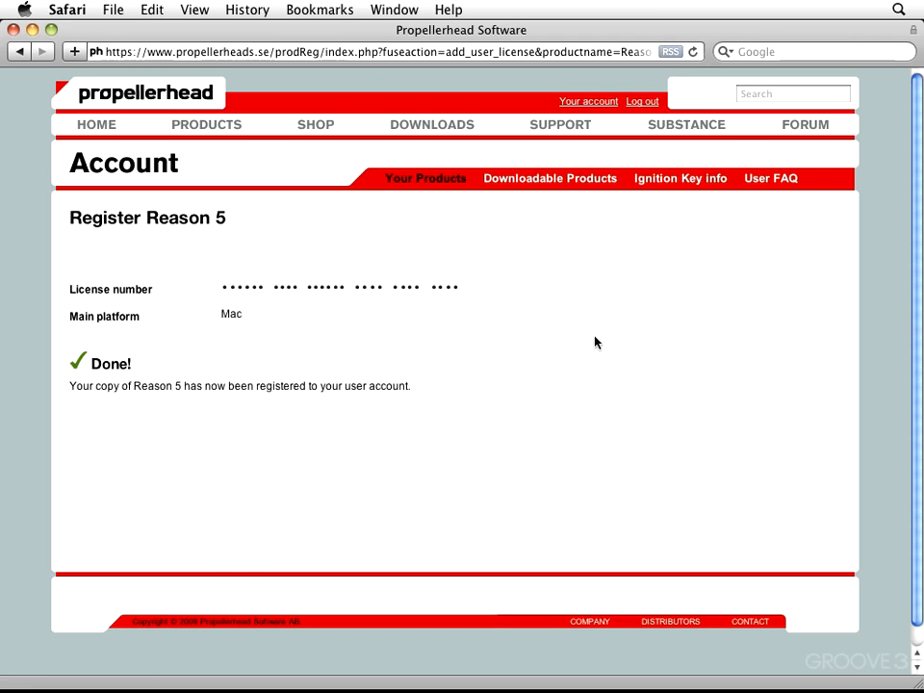
{"action": "mouse_move", "coordinate": [556, 375]}
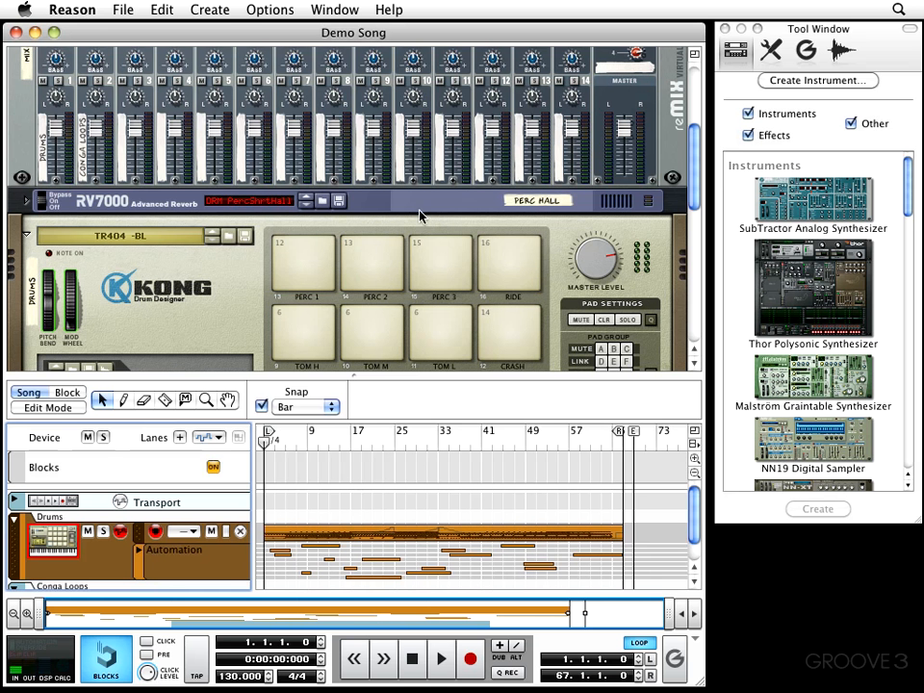
{"action": "mouse_move", "coordinate": [422, 40]}
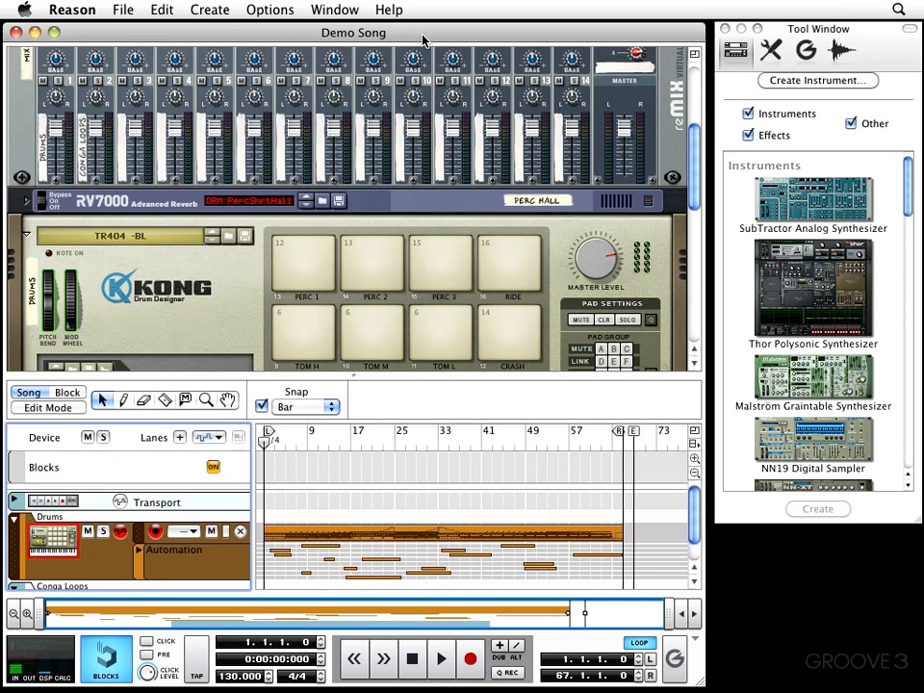
{"action": "mouse_move", "coordinate": [414, 36]}
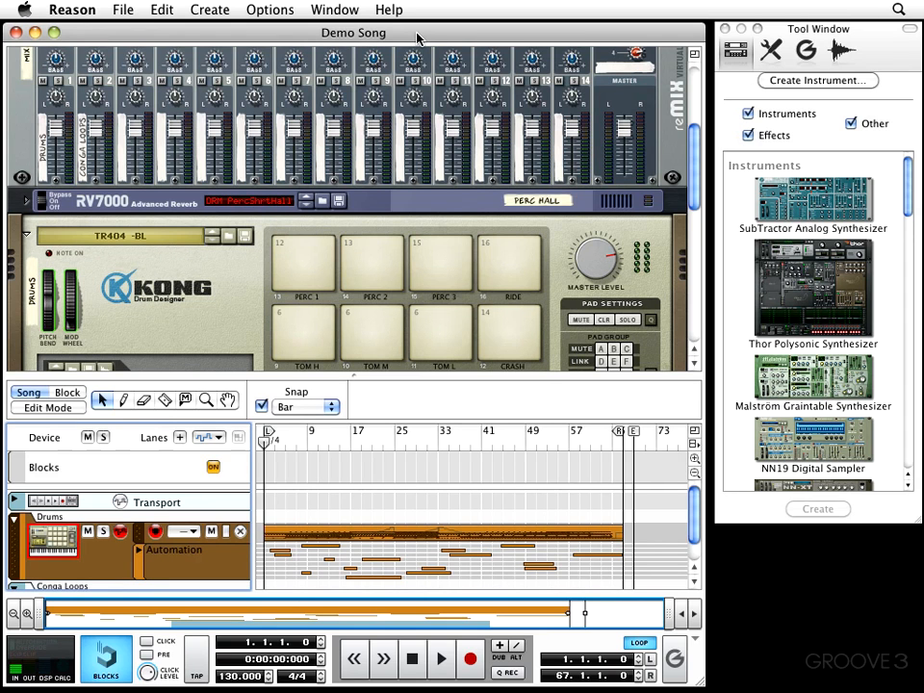